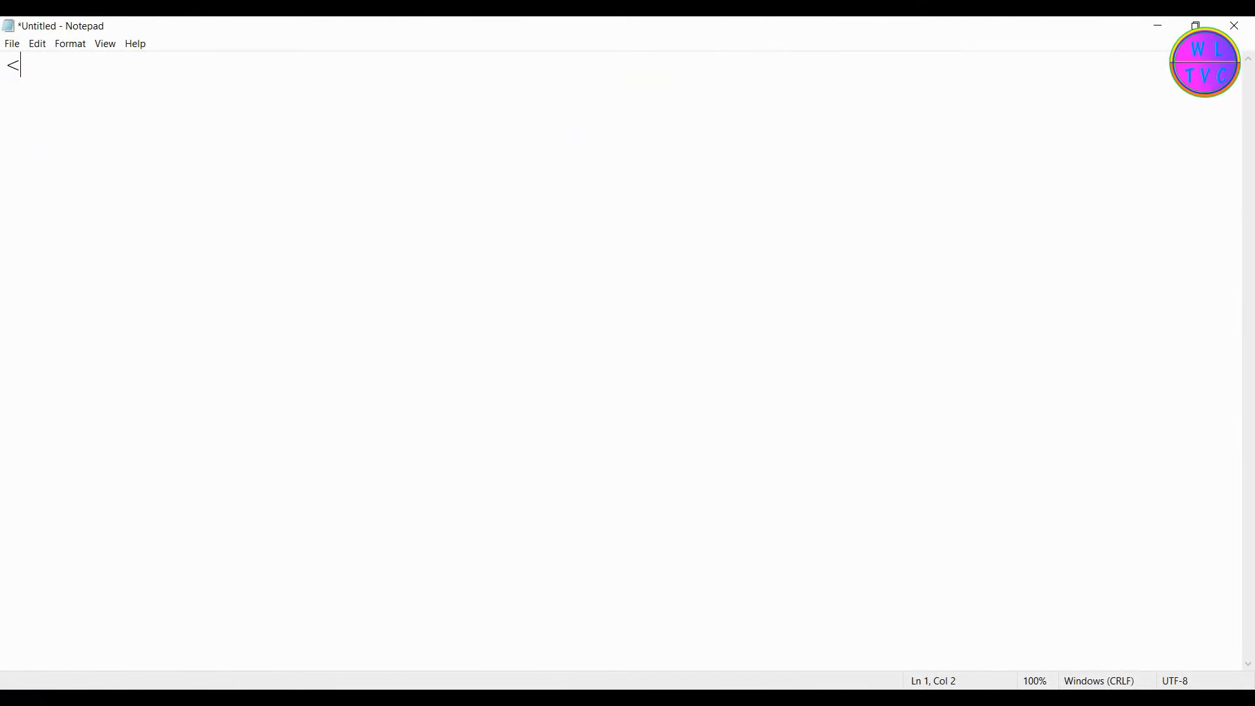
- Type the html, head and body tags with a div containing 'Sir Chogyal'
text(html)
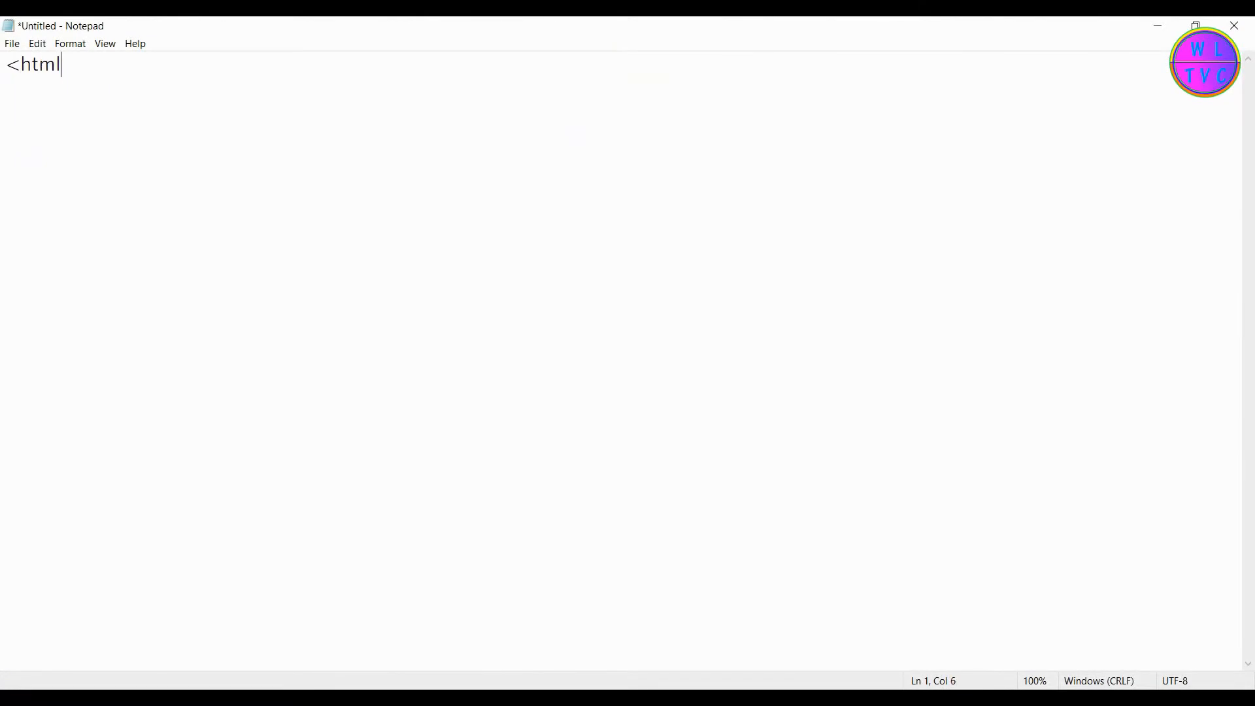
text(>)
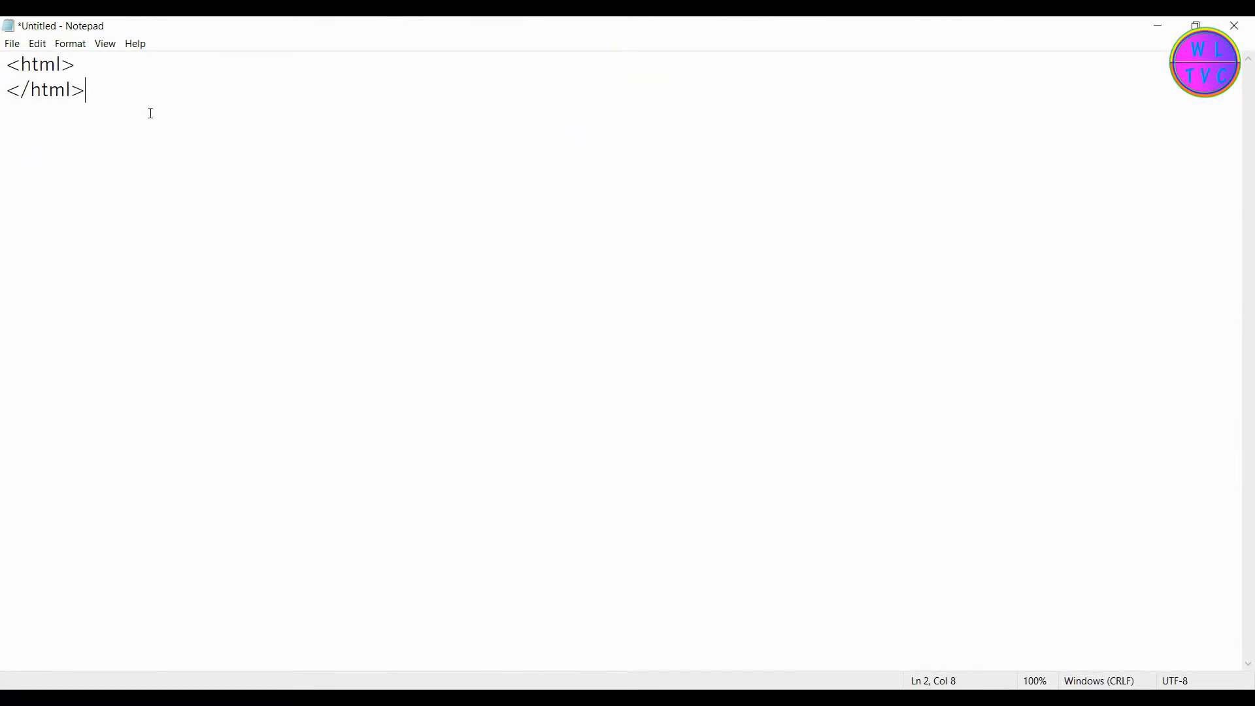
text(<head>)
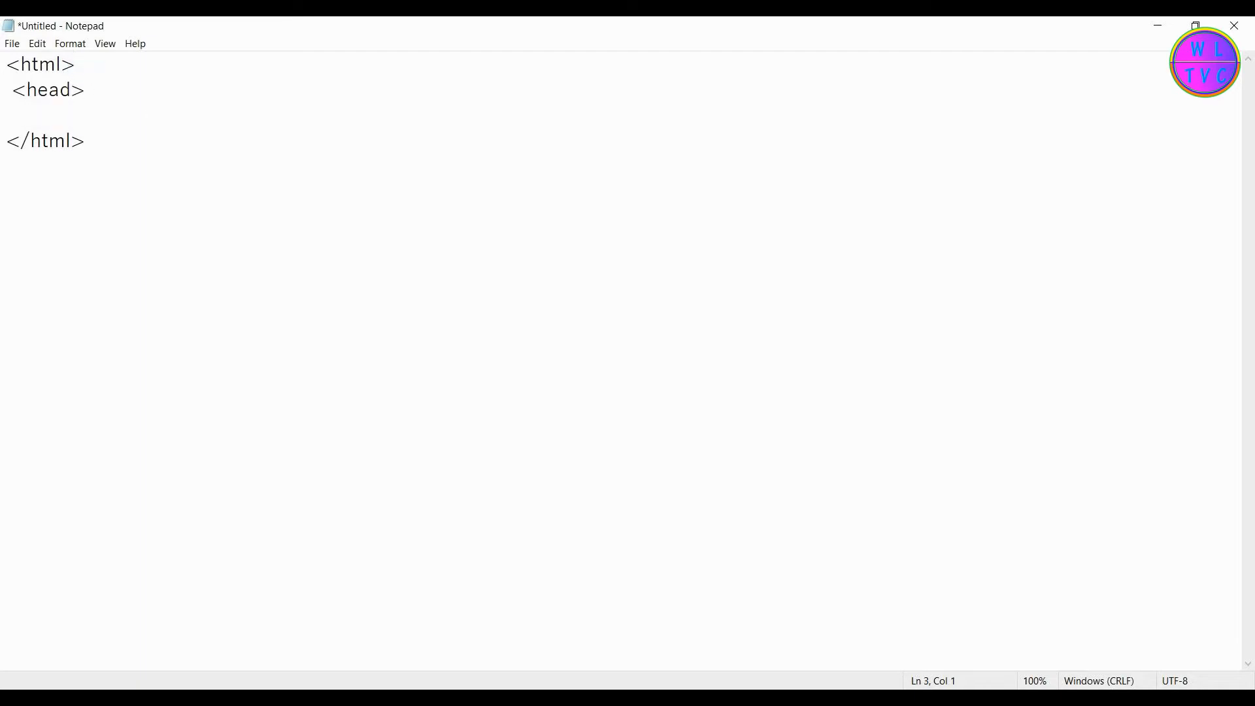
text(</head>)
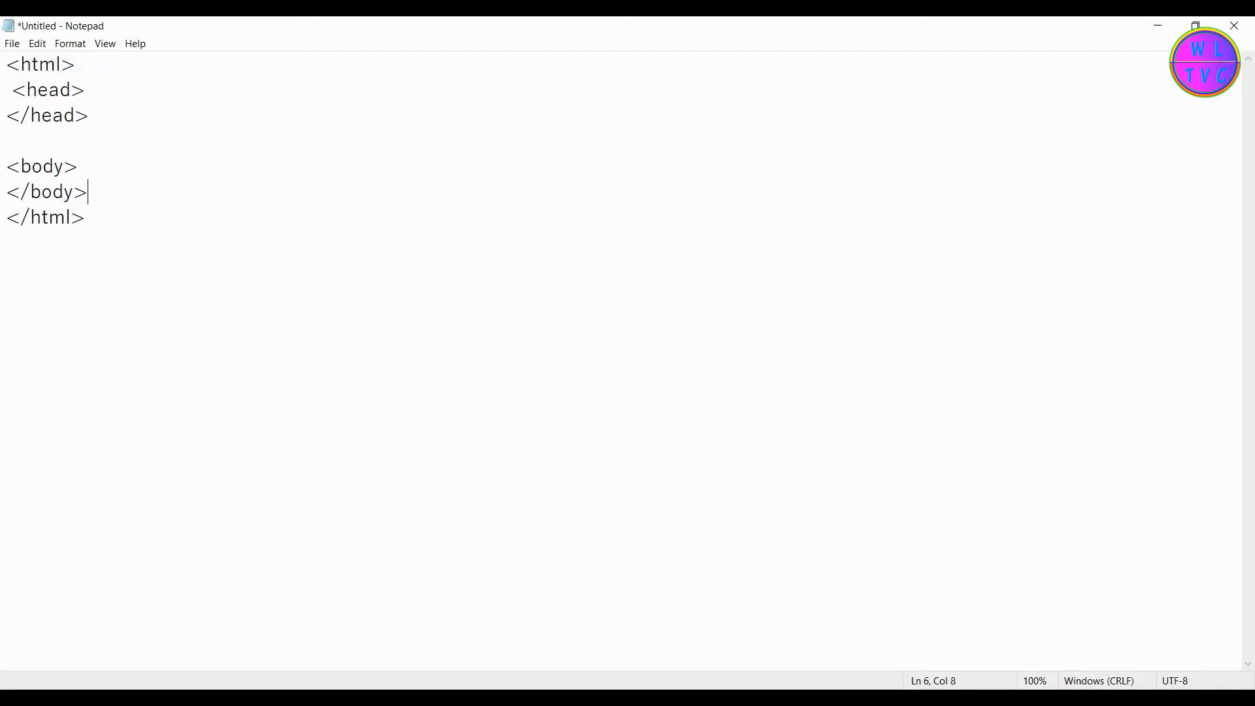
text(<div>)
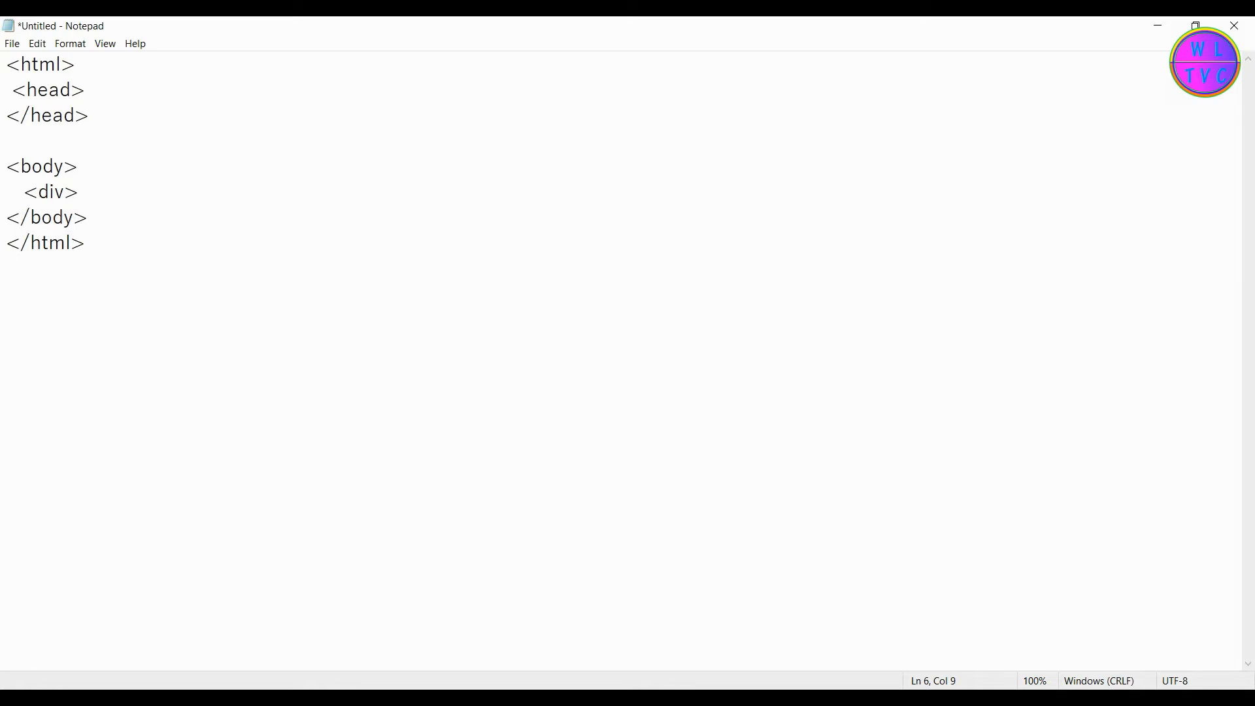
text(Sir></div>)
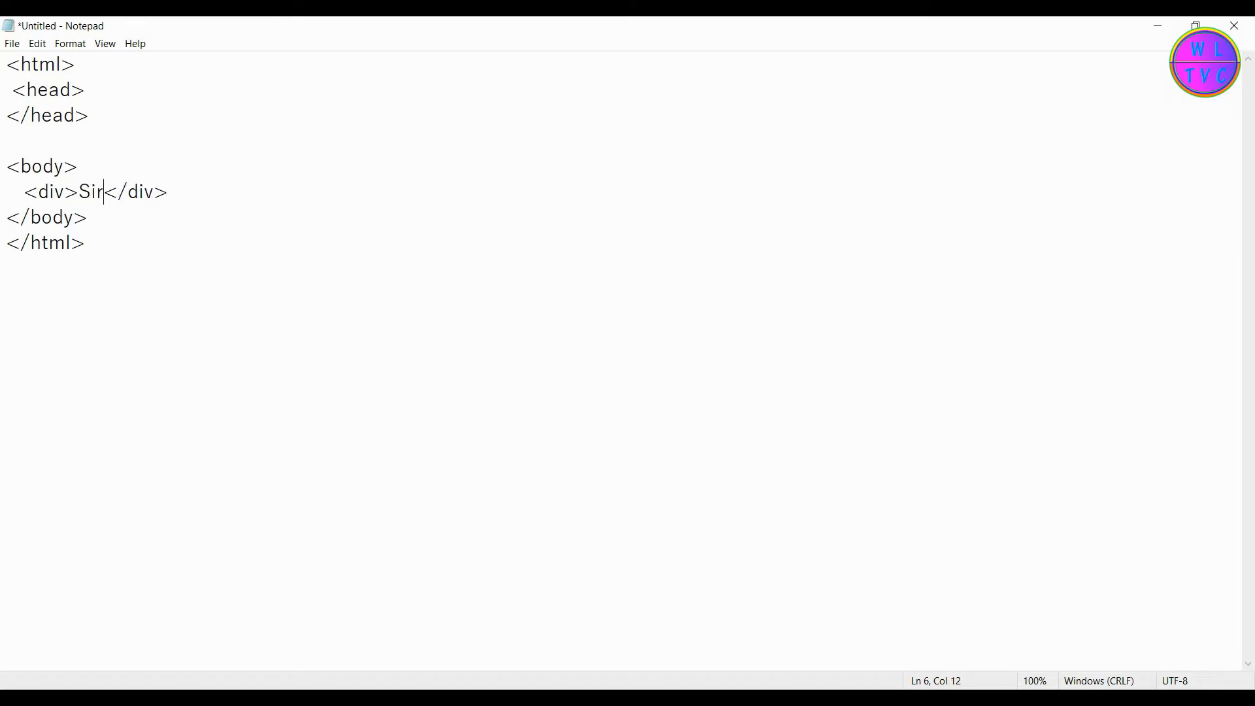
text(Chogyal)
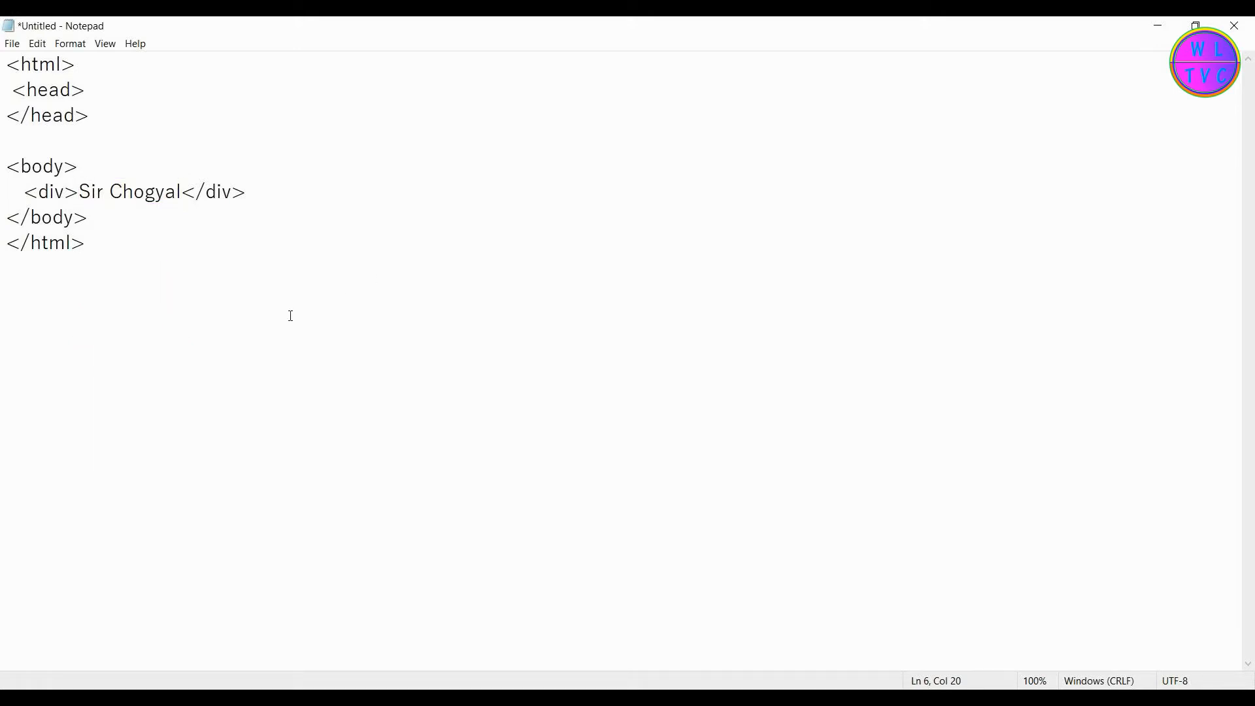
- Save the page as '3D Text.html'
click(12, 43)
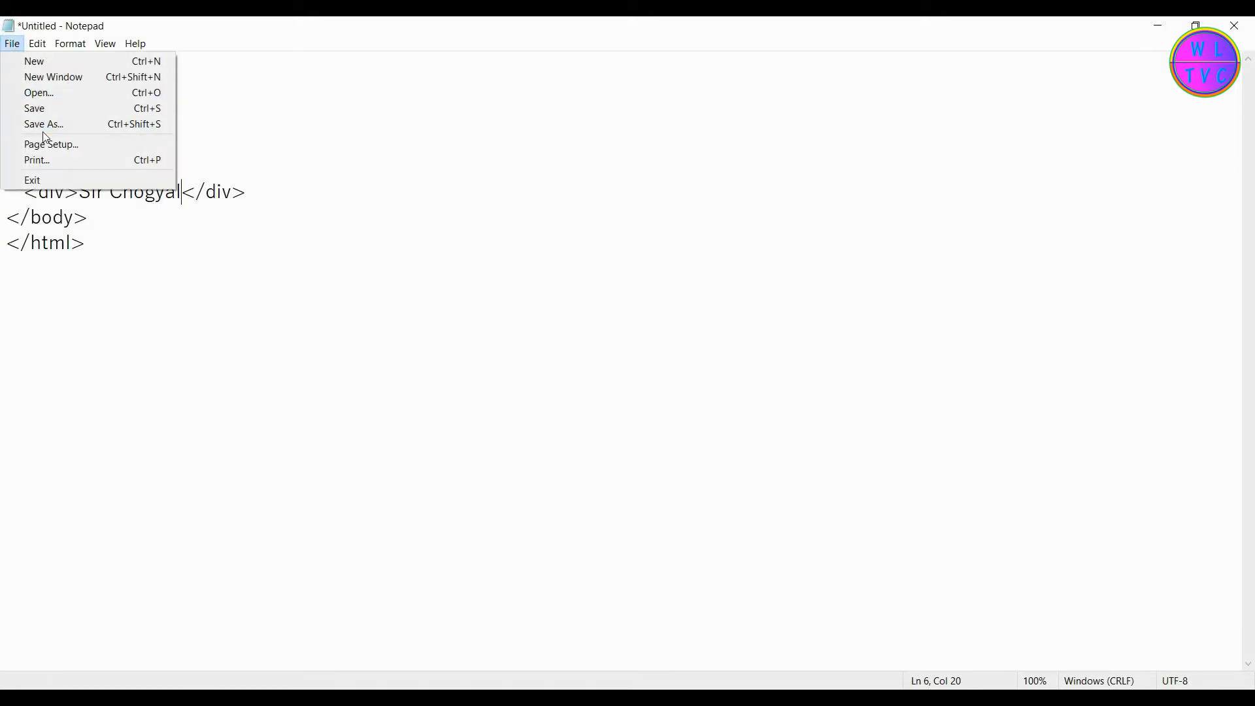
click(43, 124)
text(3D Text)
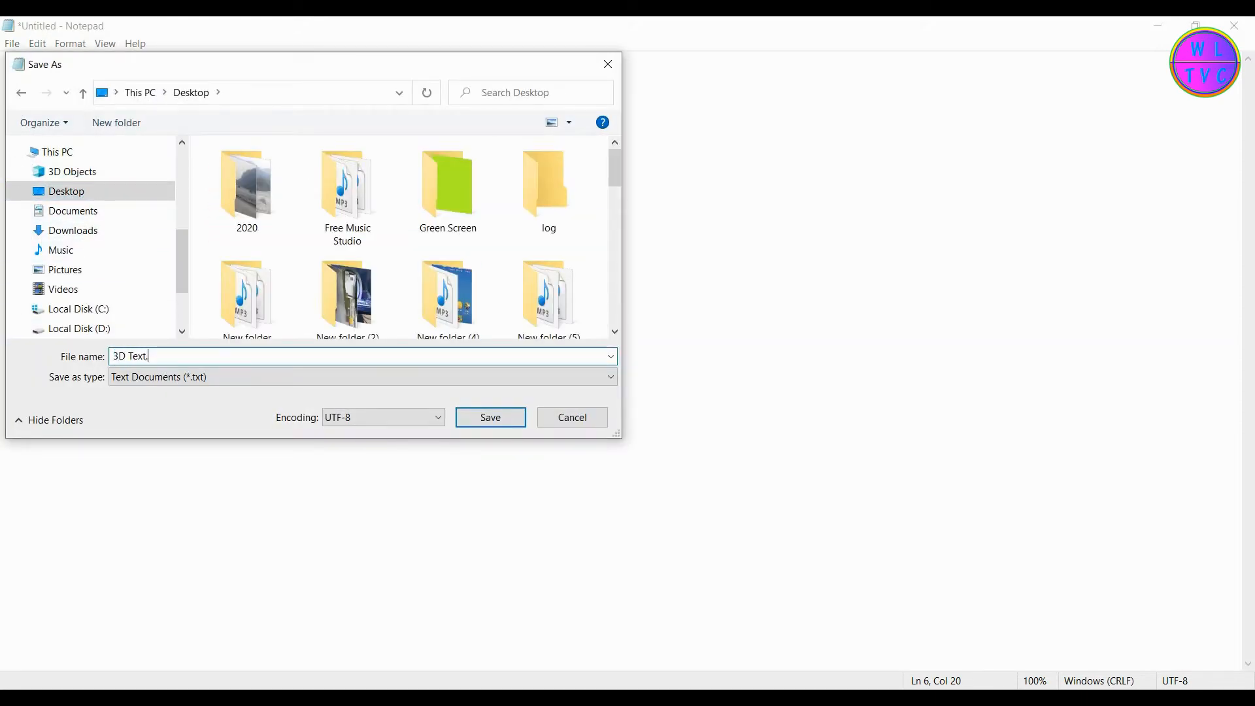
text(.html)
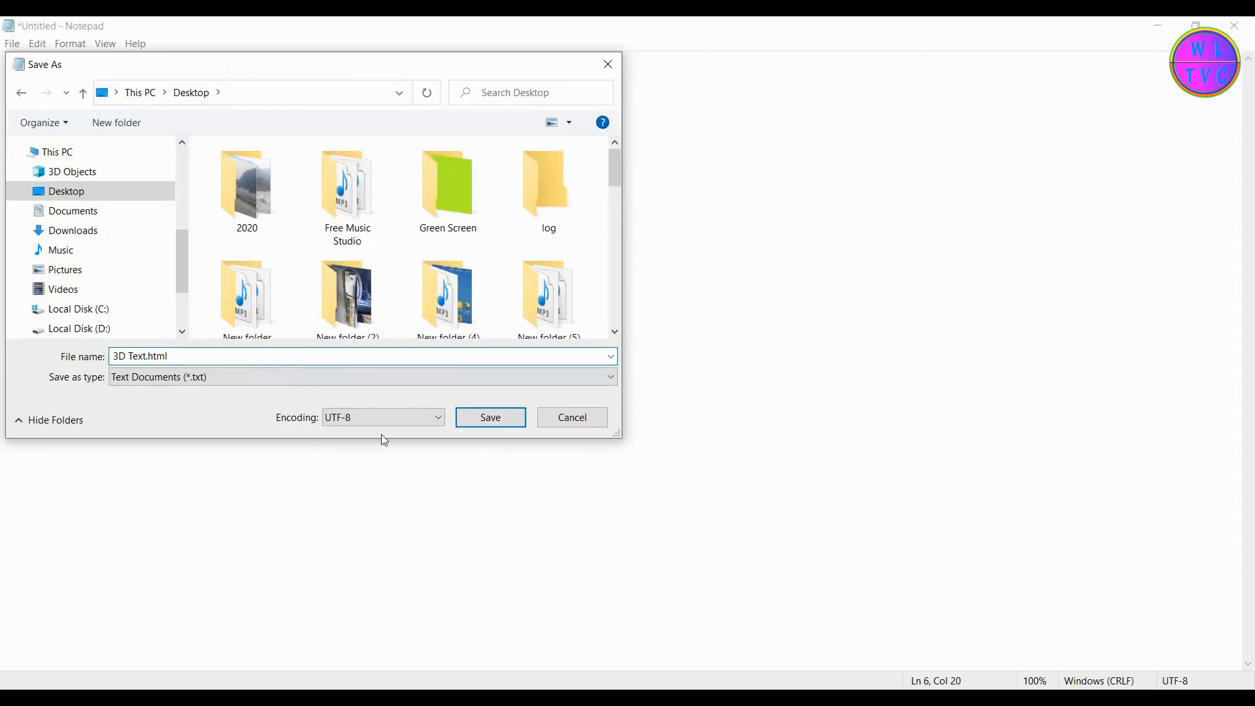
click(489, 417)
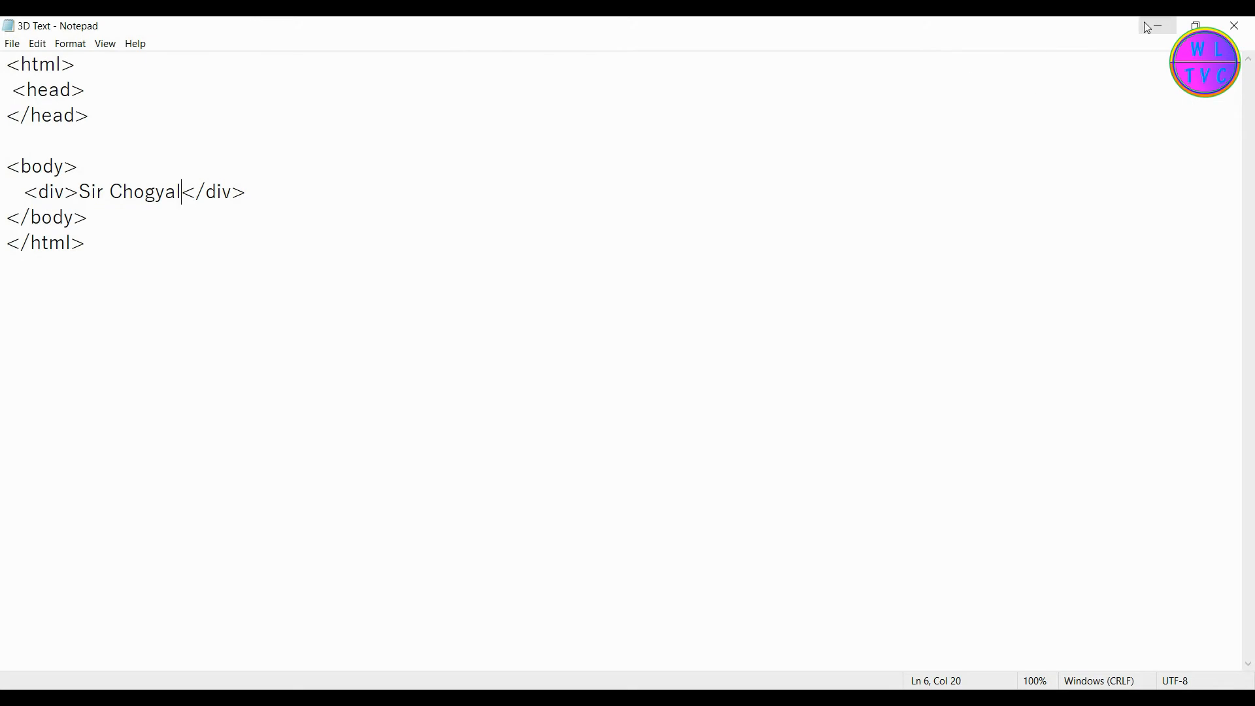
- Open 3D Text from the desktop in the browser, then return to Notepad
click(1155, 26)
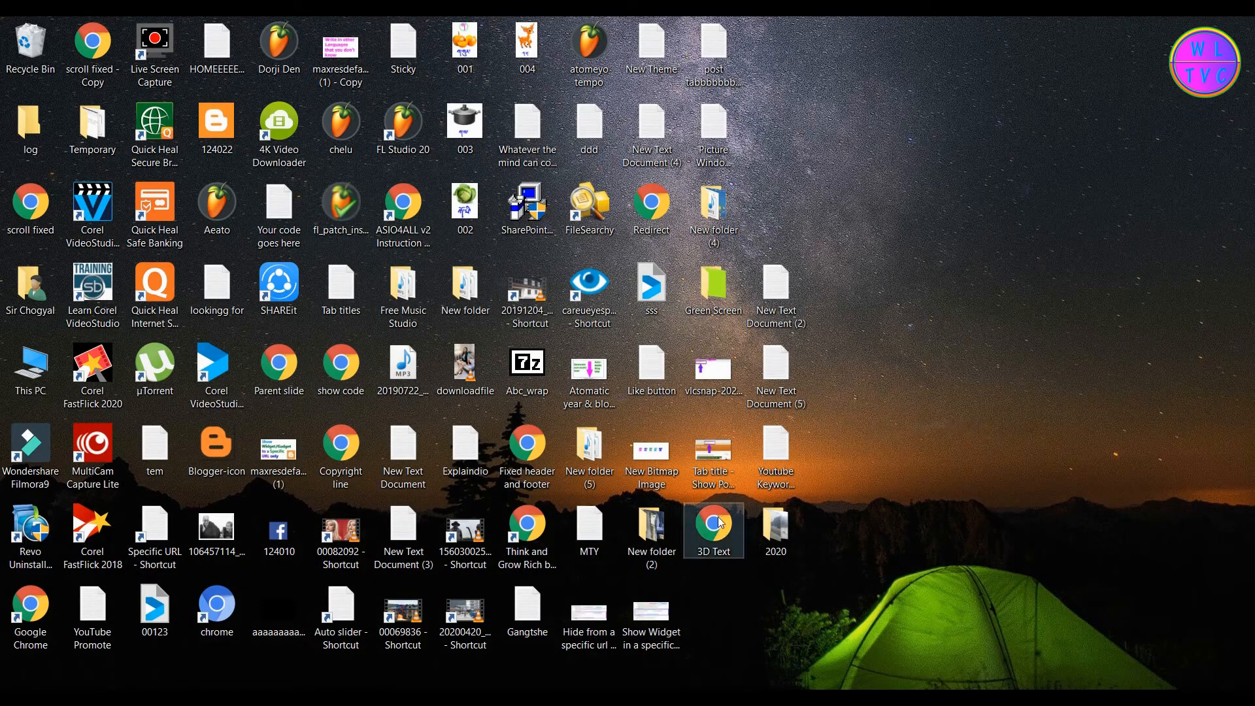
double_click(712, 529)
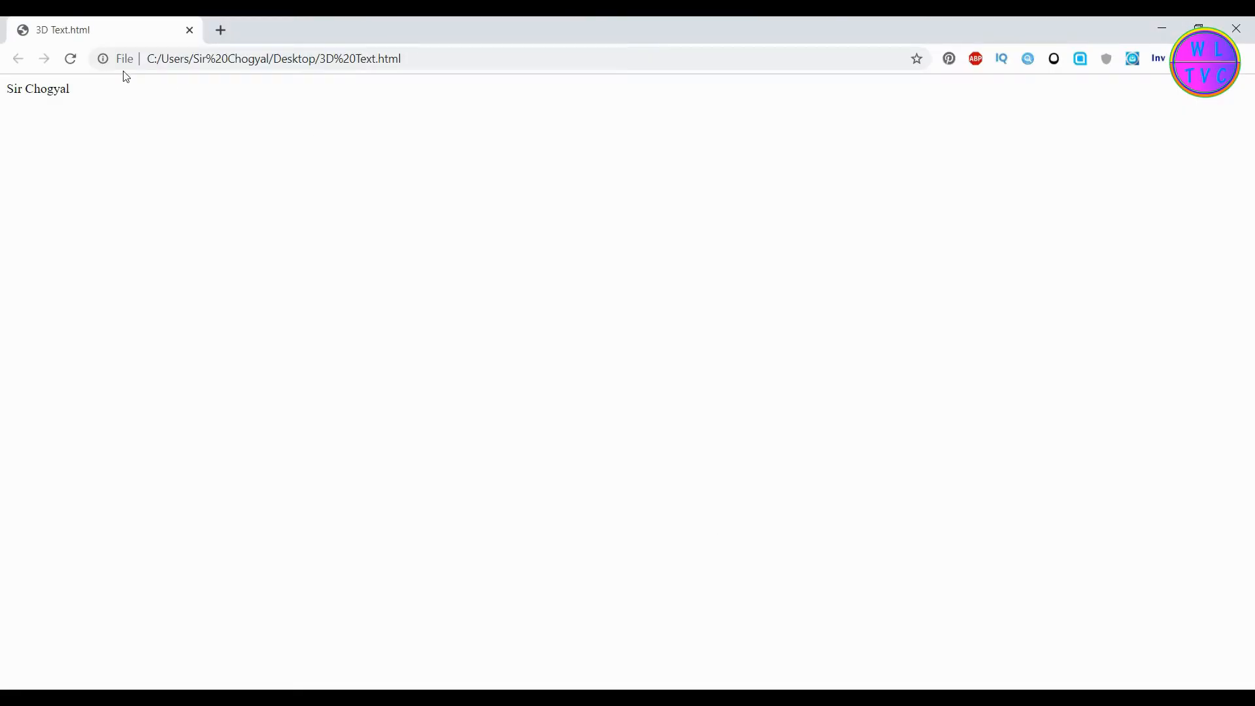
double_click(38, 88)
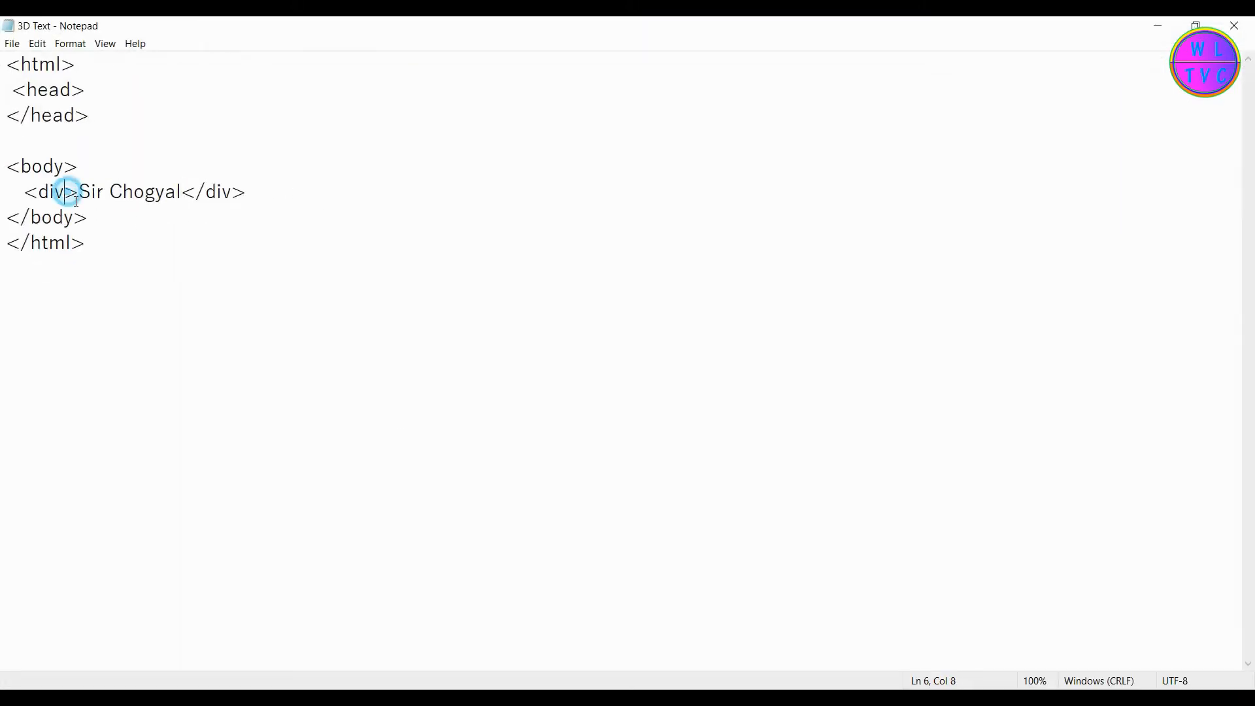
- Center-align the div and add the title 'My 3D text' and an empty style block
text(align="c)
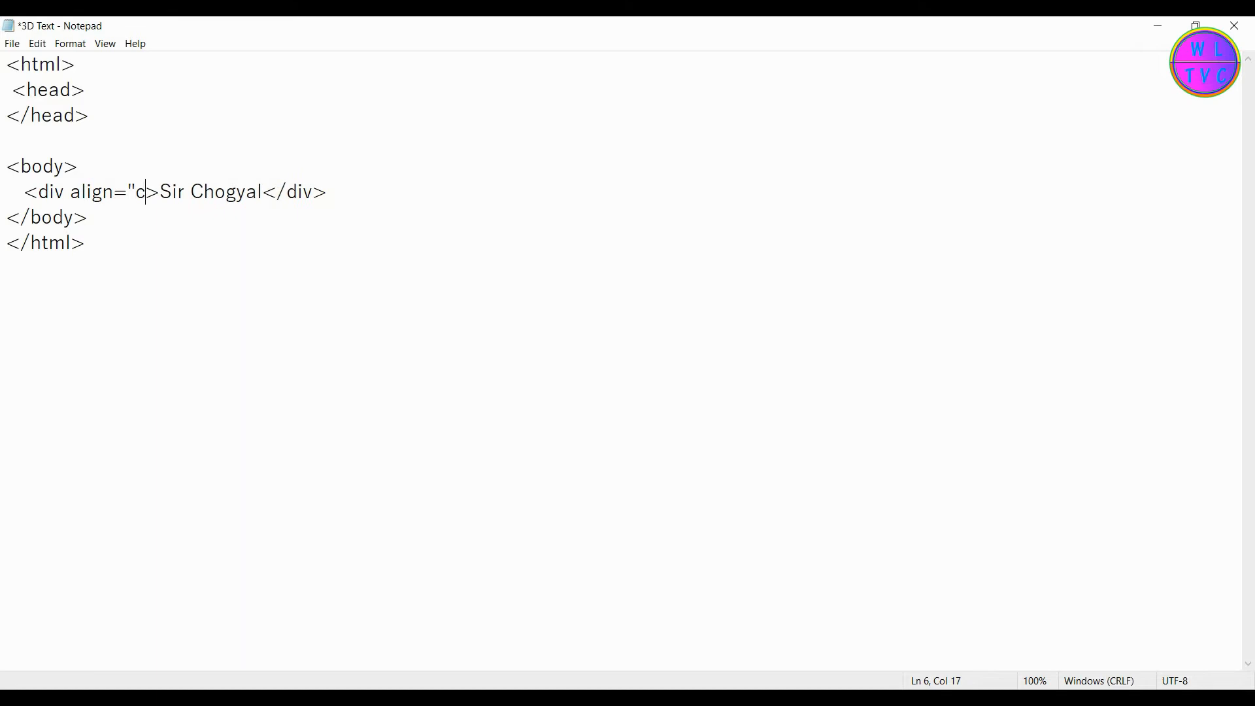
click(11, 43)
text(<t)
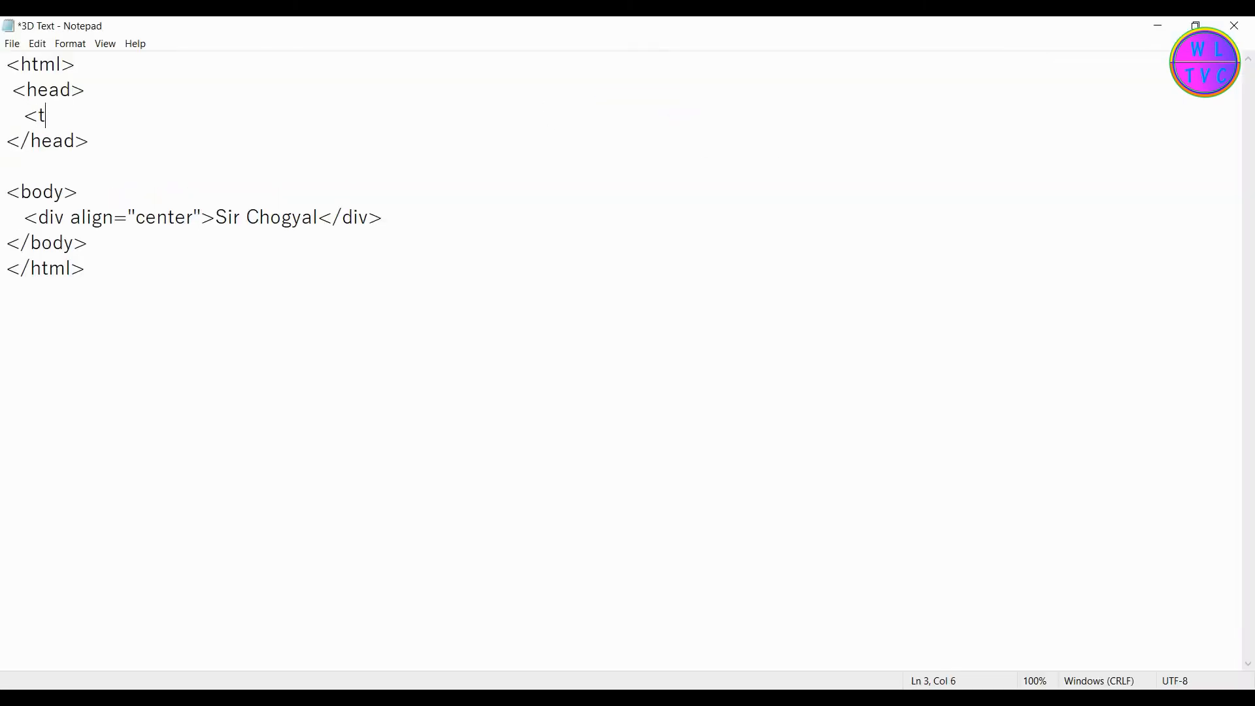
text(itle>My 3D text</)
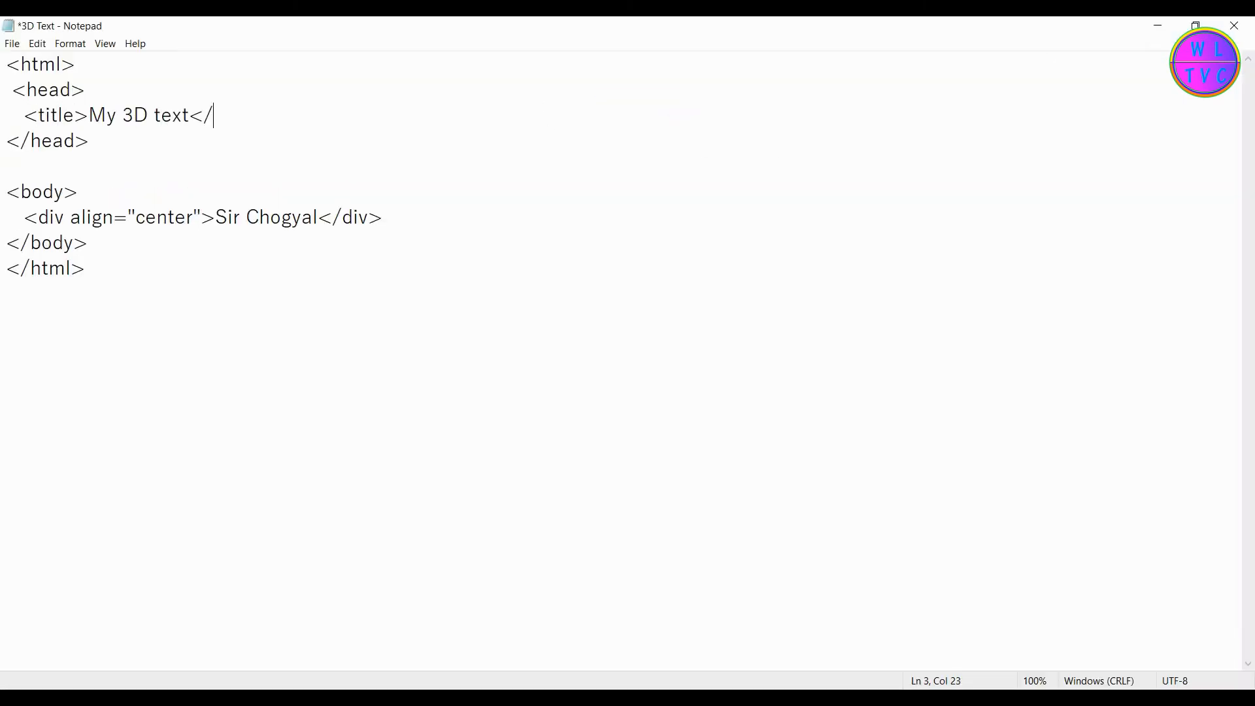
text(title>)
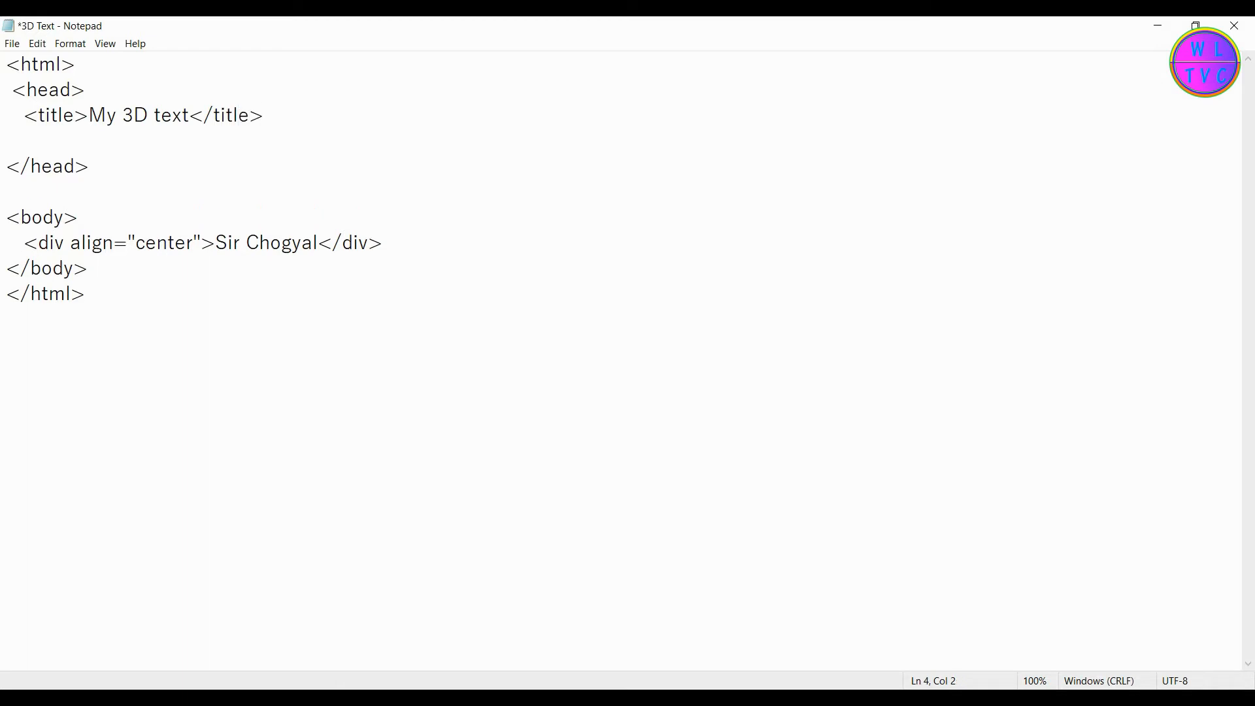
text(<style>)
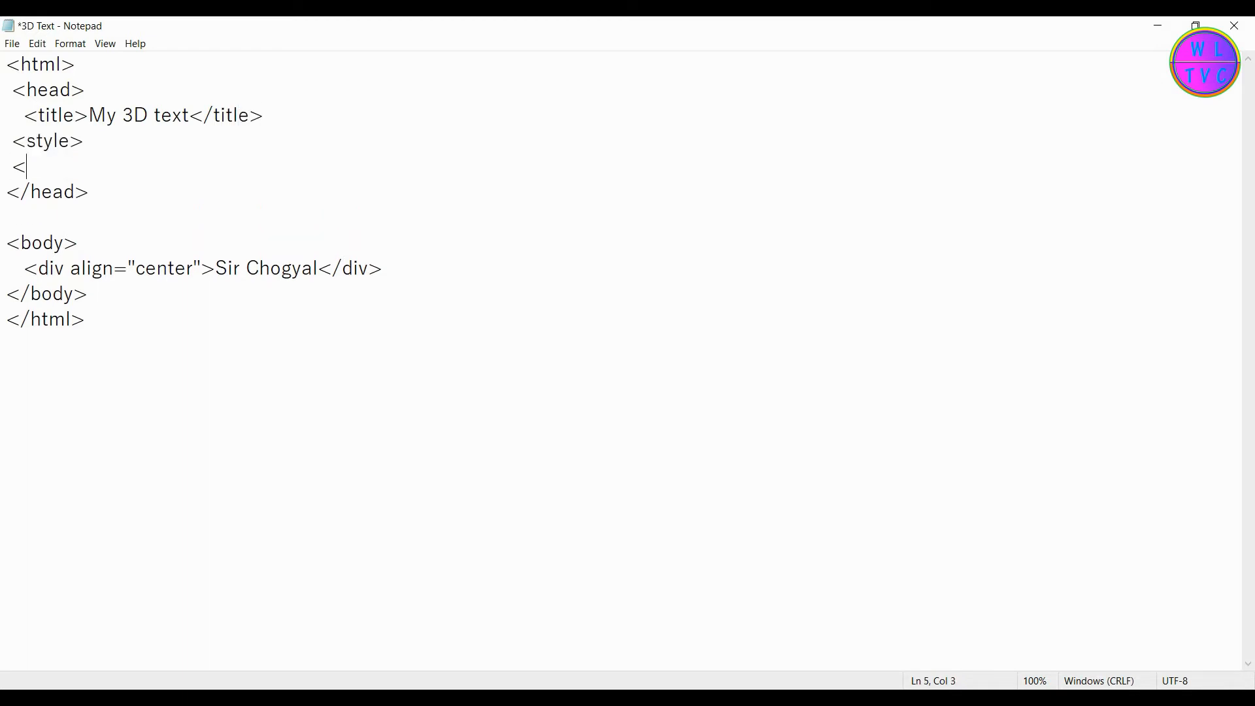
text(/style>)
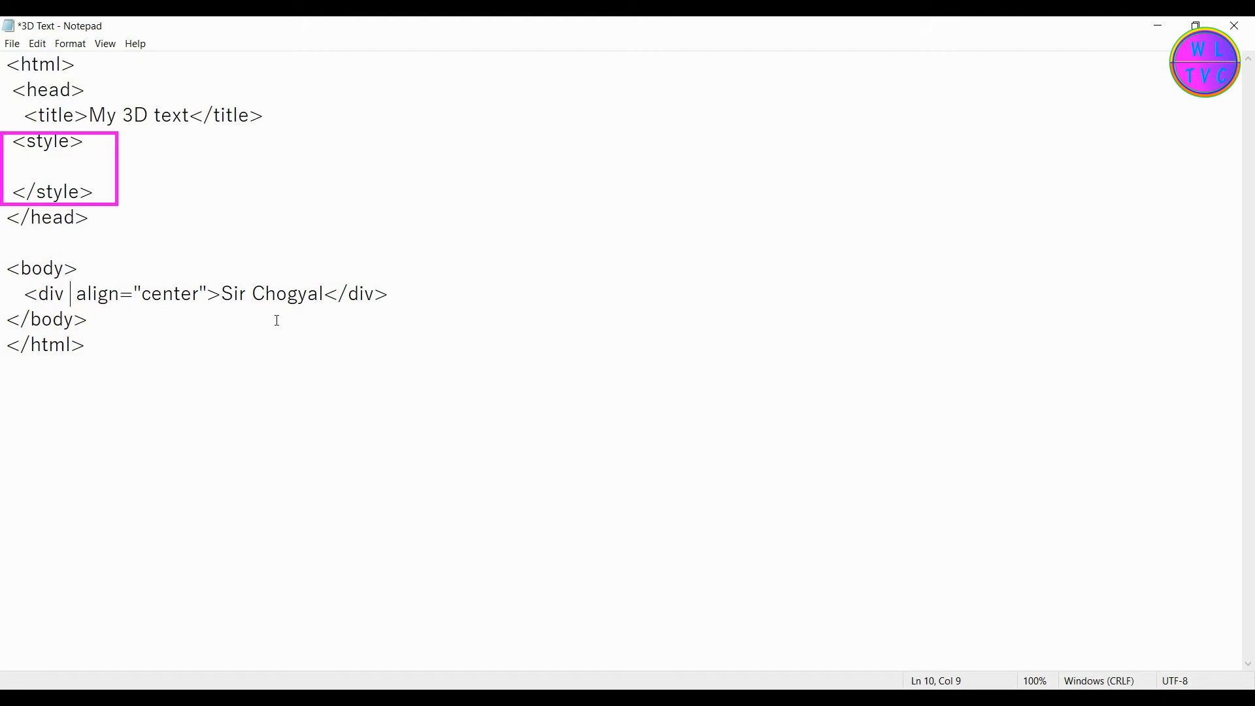
- Add id="text1" to the div
text(i)
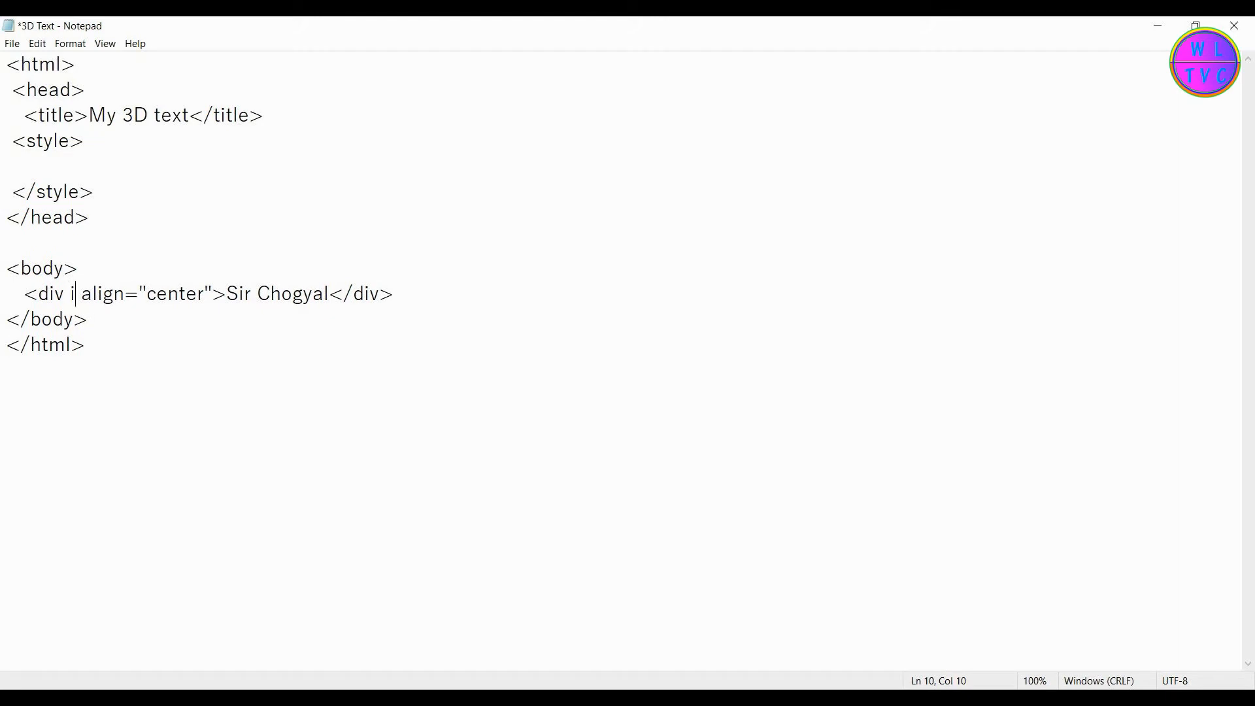
text(d=)
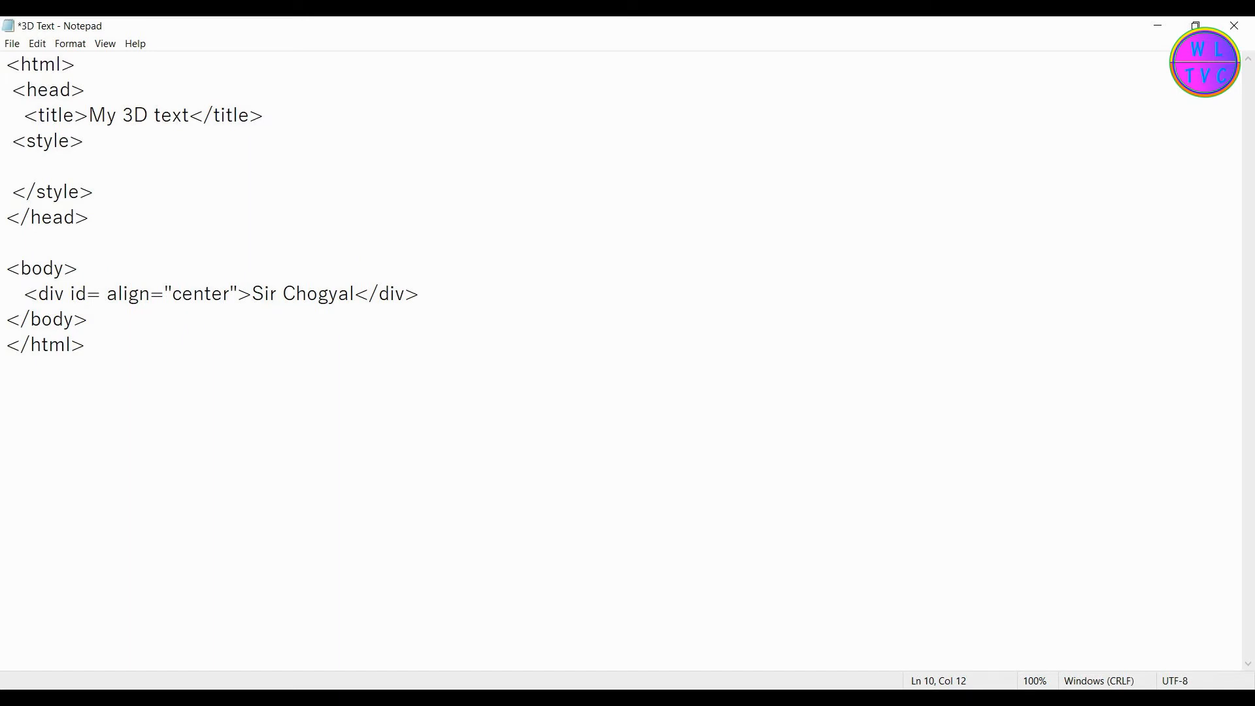
text("text1")
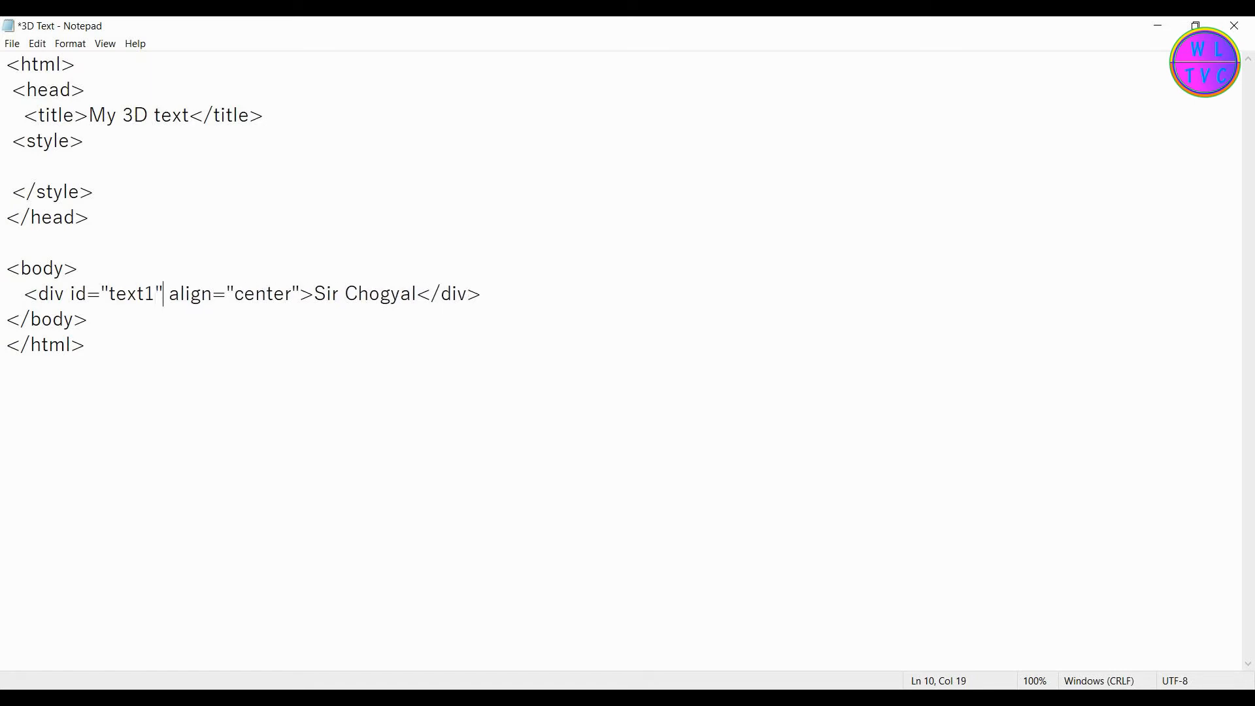
mouse_move(139, 310)
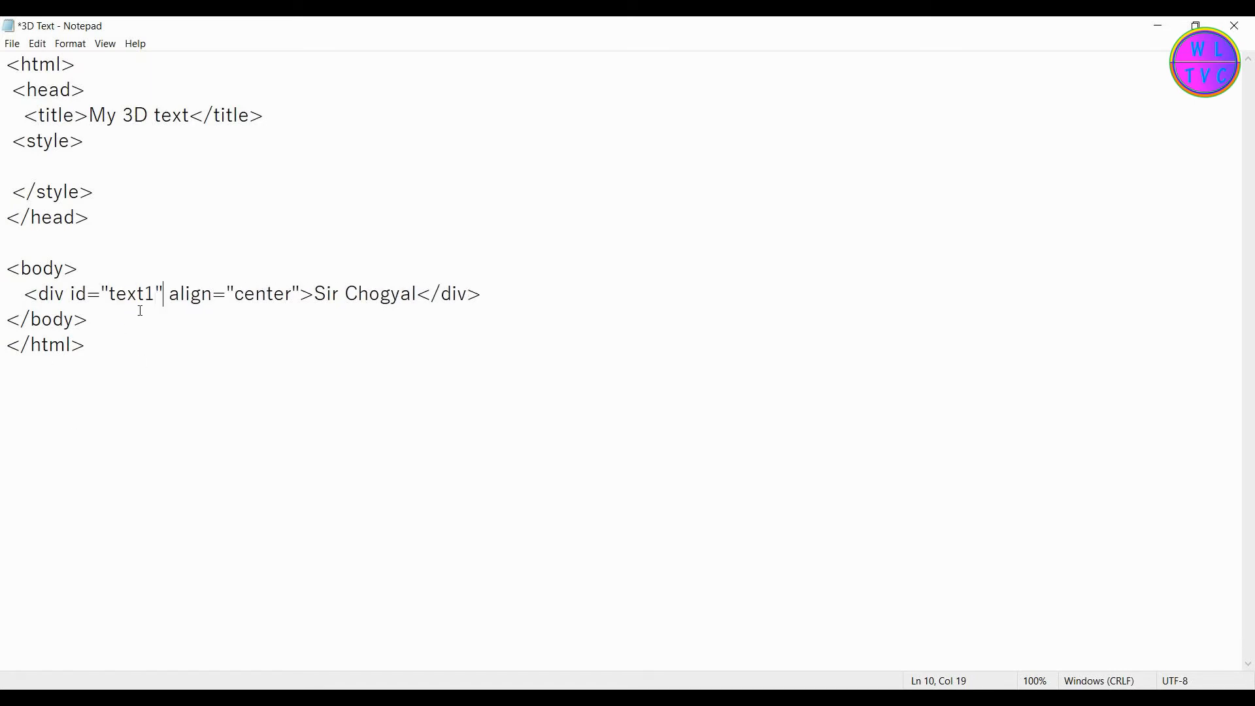
click(20, 166)
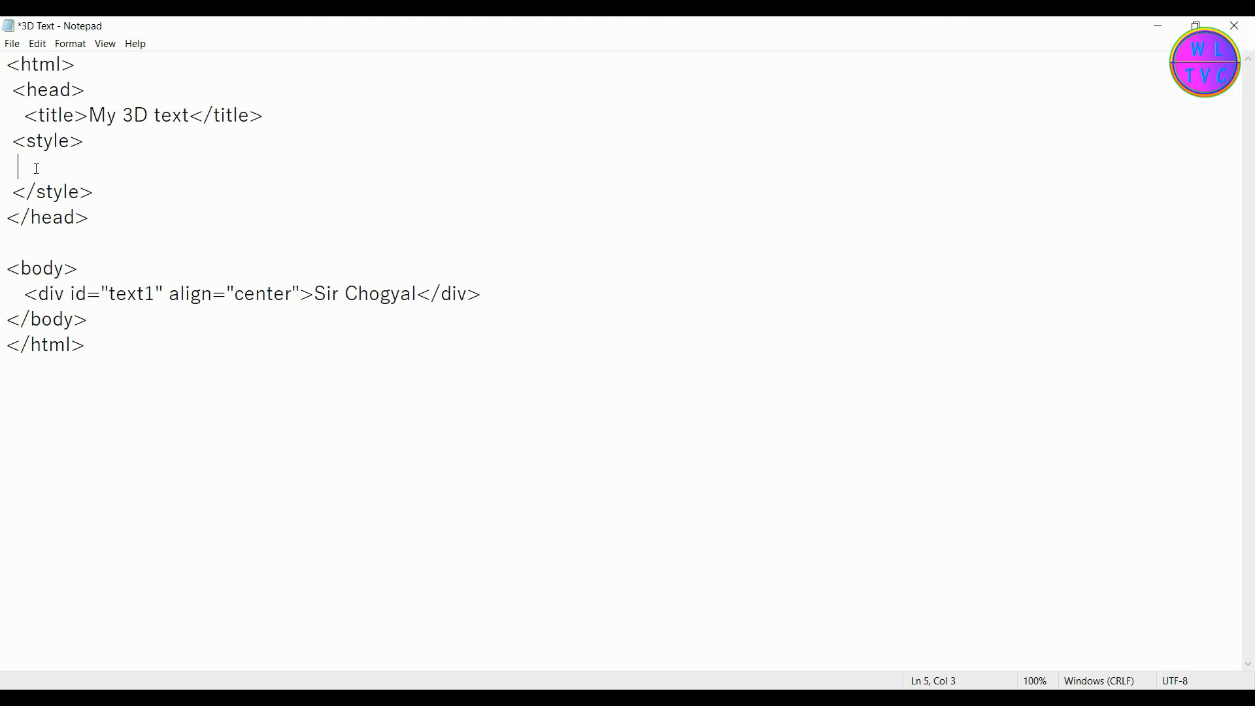
- Write #text1 with color #05649c, 100pt size, font-family Arial, Helvetica, Sans-serif
text(#)
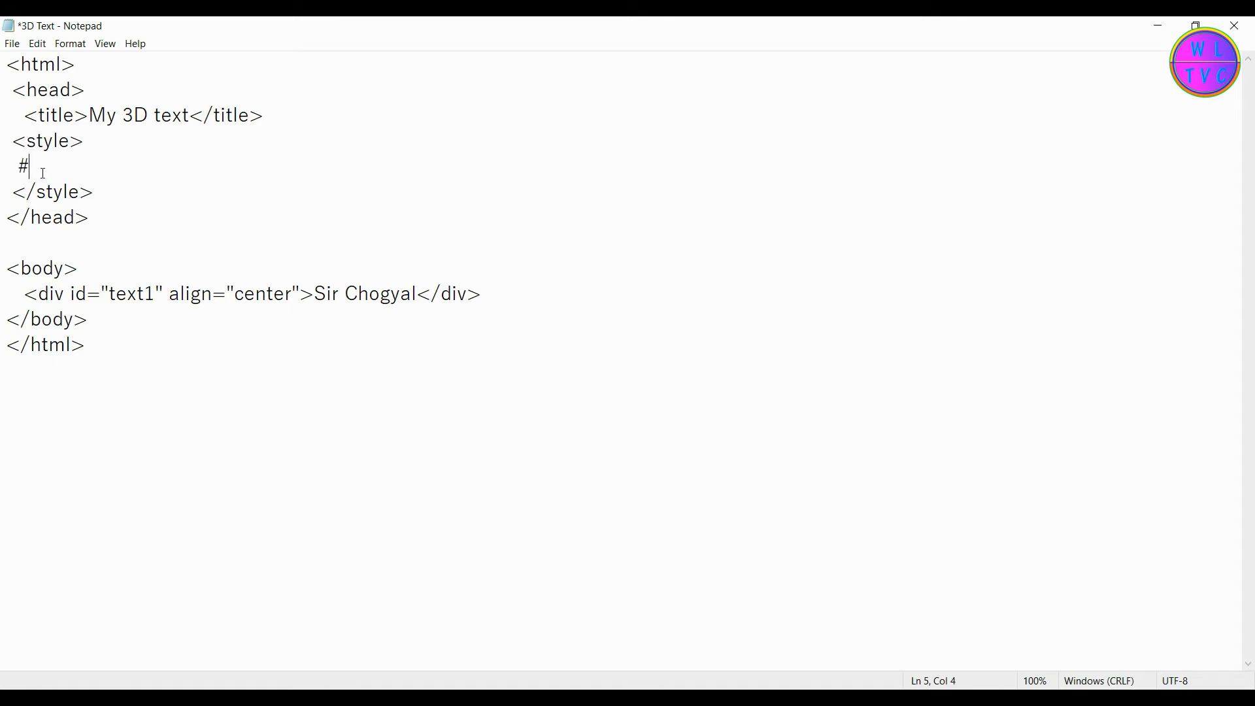
text(text1 {})
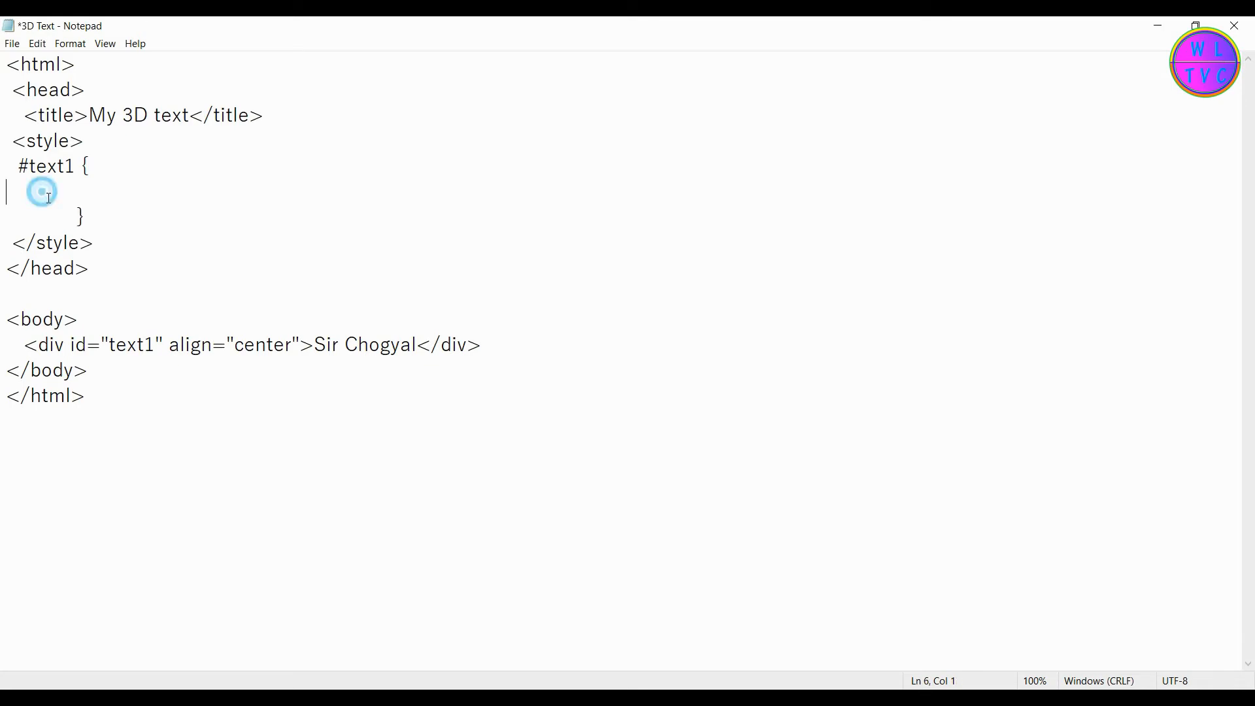
text(color)
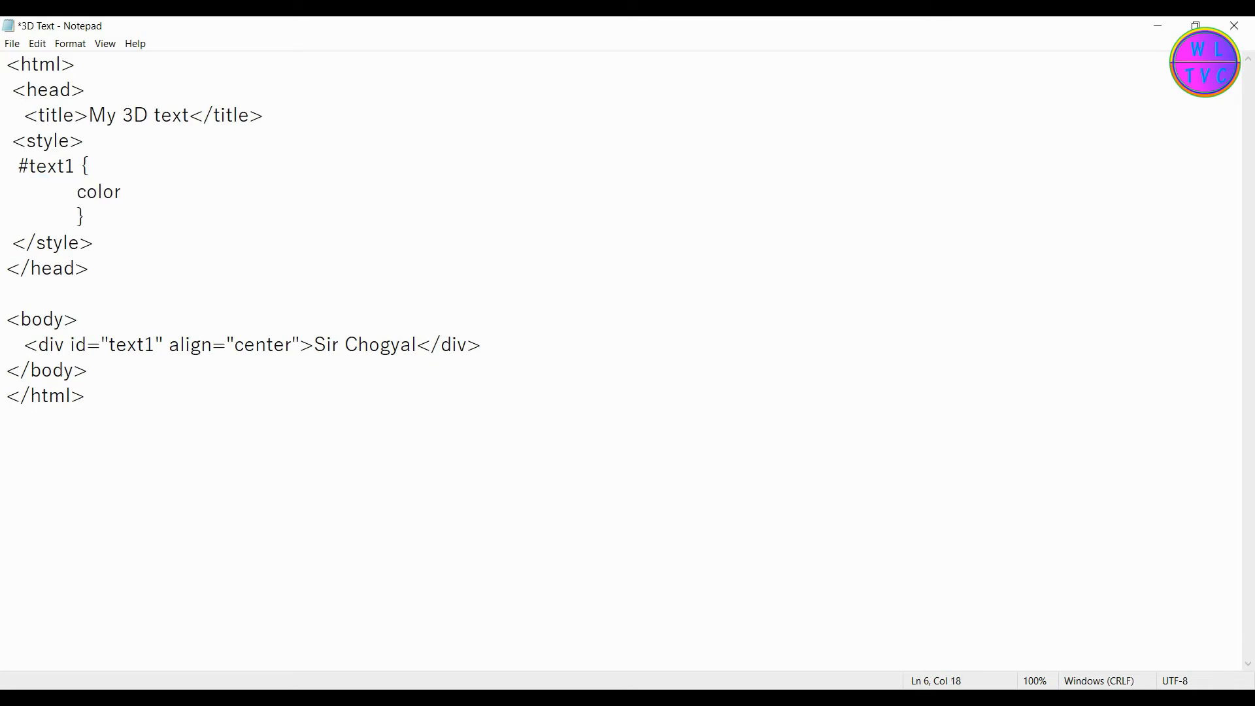
text(: #05649)
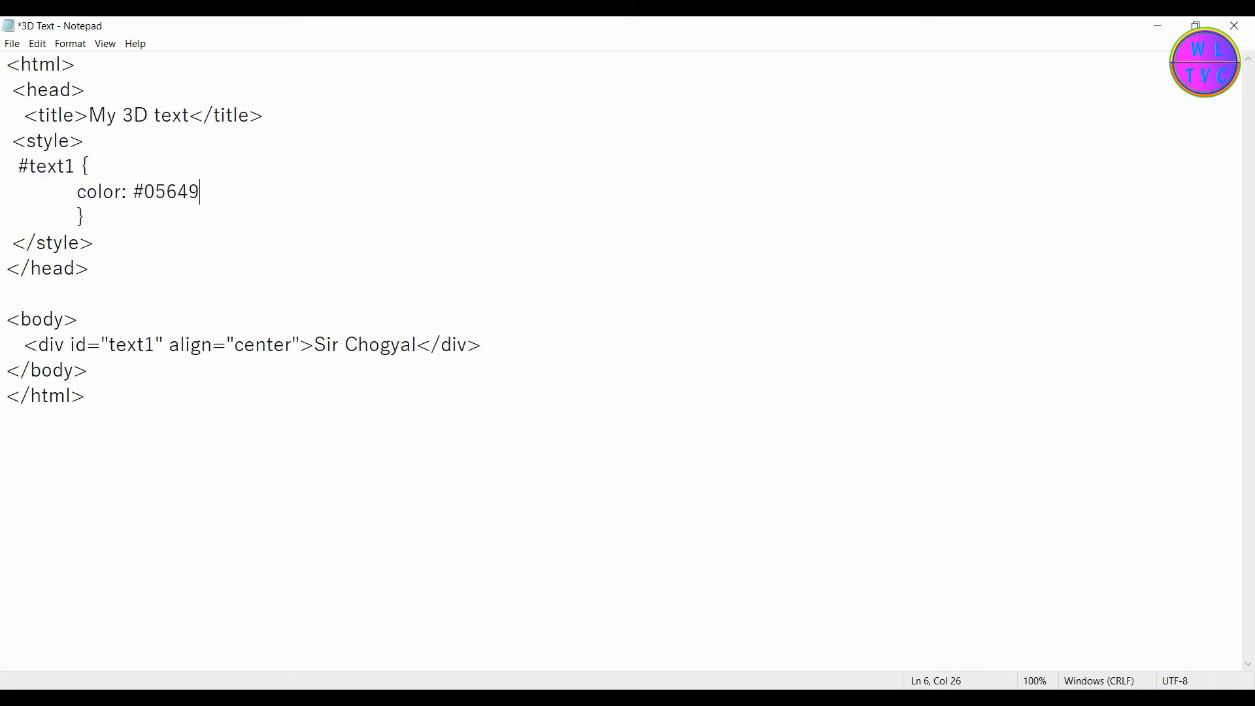
text(c;)
text(font-size: 100pt;)
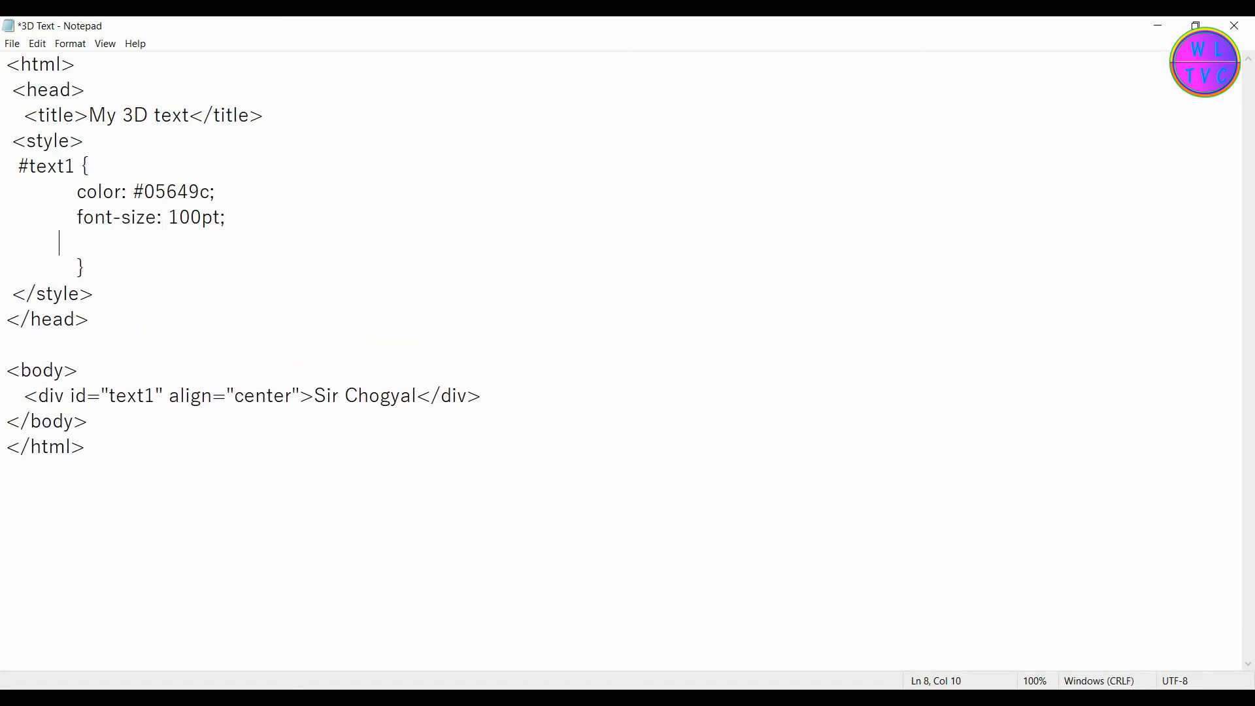
text(font-family: A)
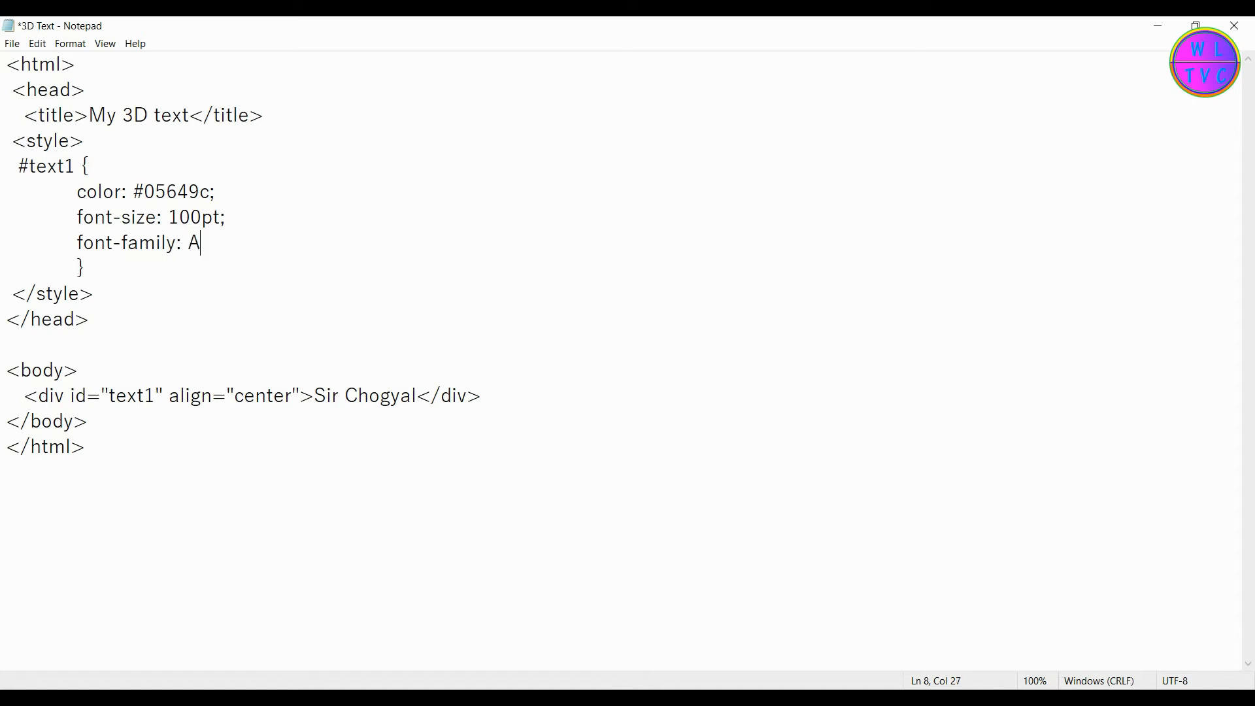
text(rial, Helvetica, Sans-)
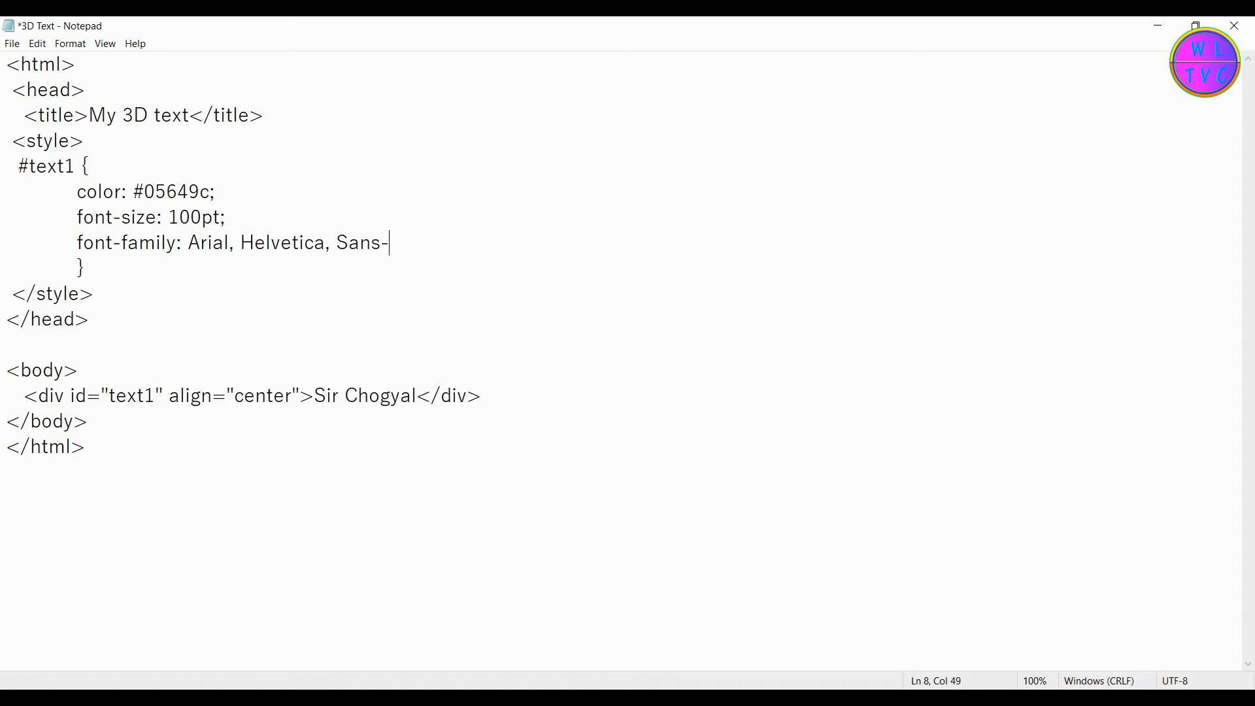
text(serif;)
text(backgroun)
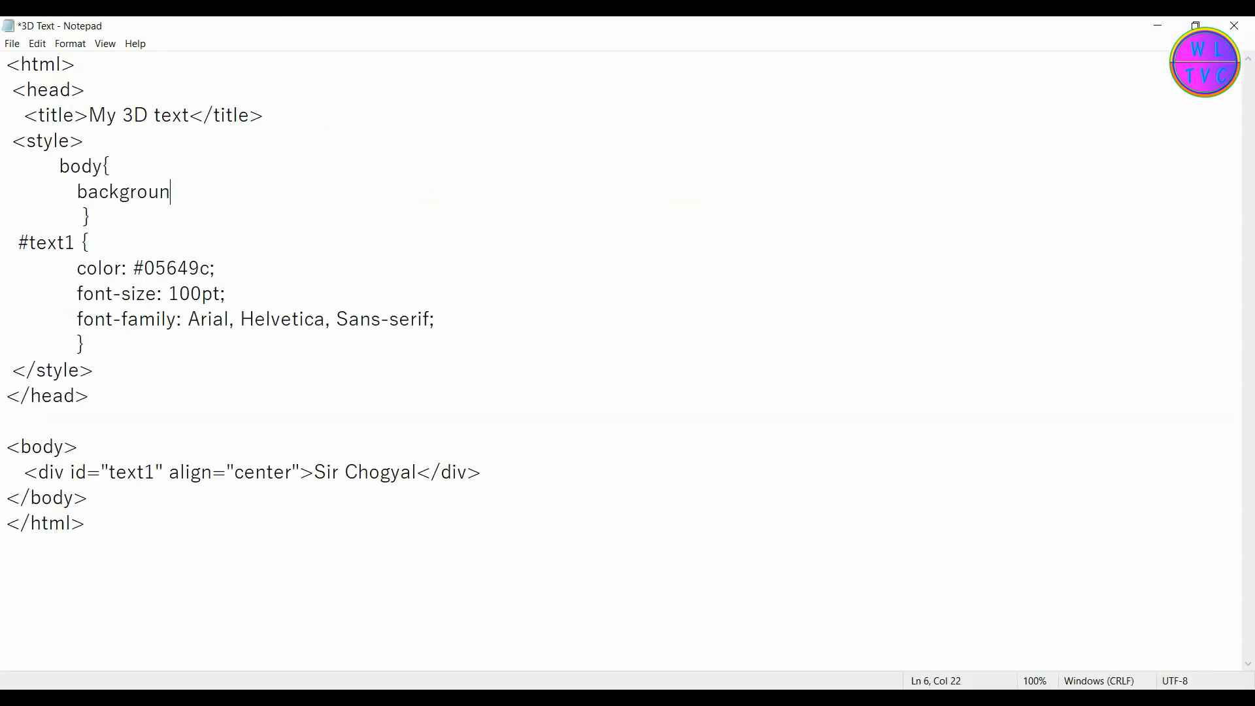
- Set the body rule's background to #fcffc4
text(:)
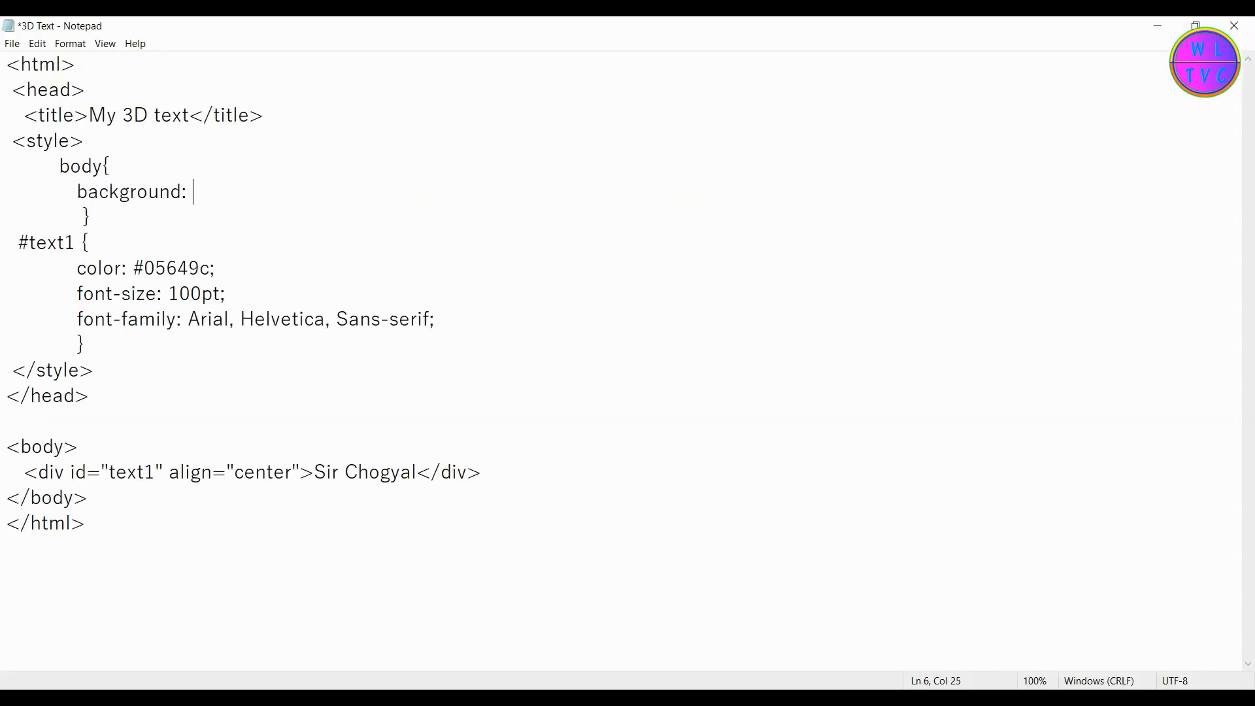
text(#fcffc4)
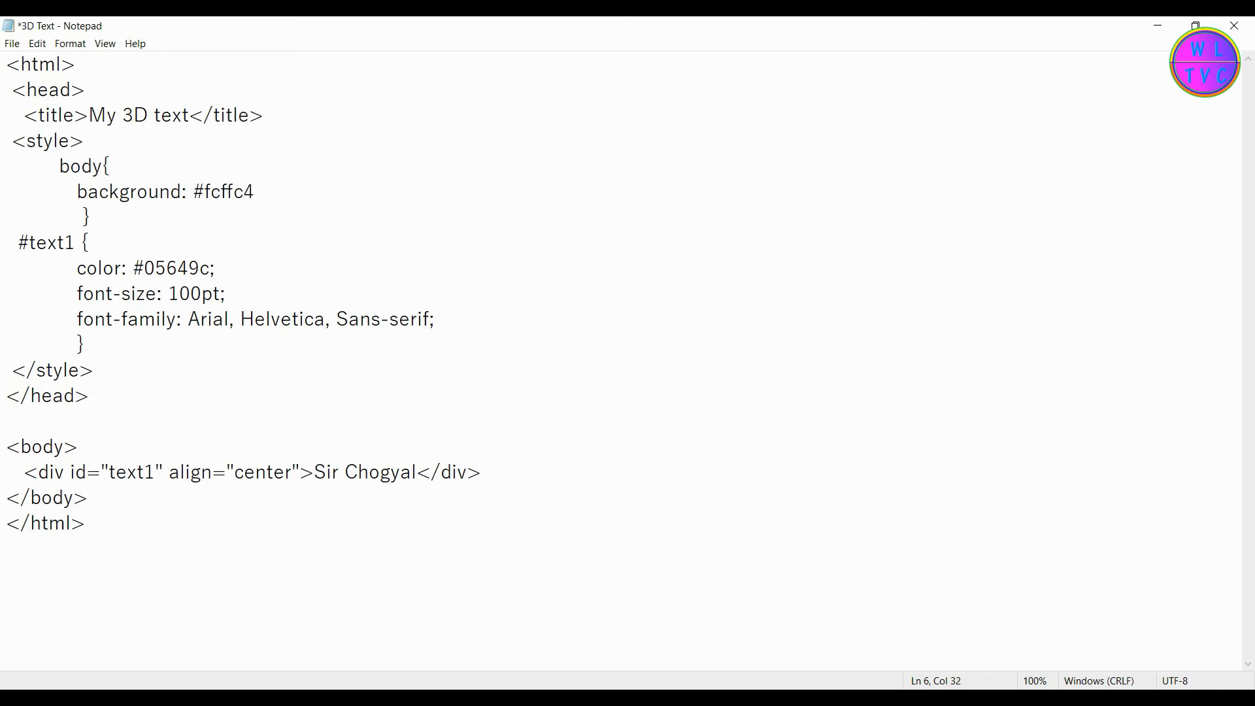
click(11, 43)
text(text)
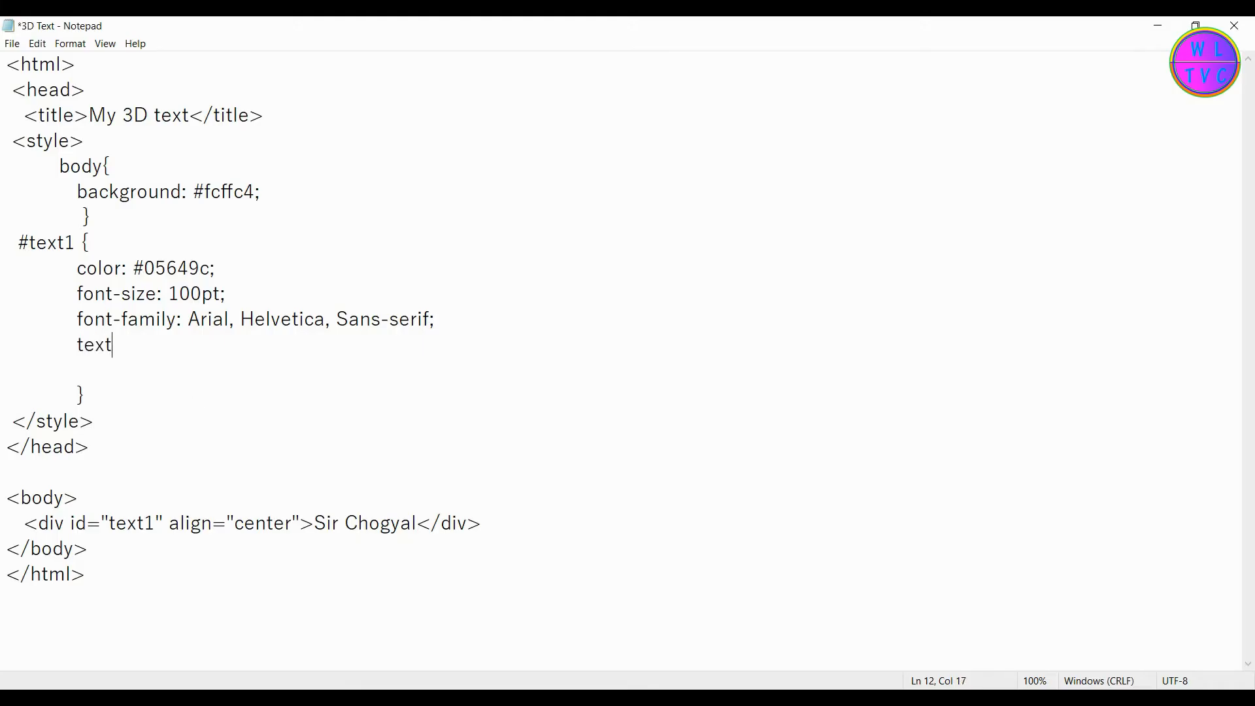
- Add a text-shadow to #text1 starting with a -2px 2px 0 black layer
text(-shadow:)
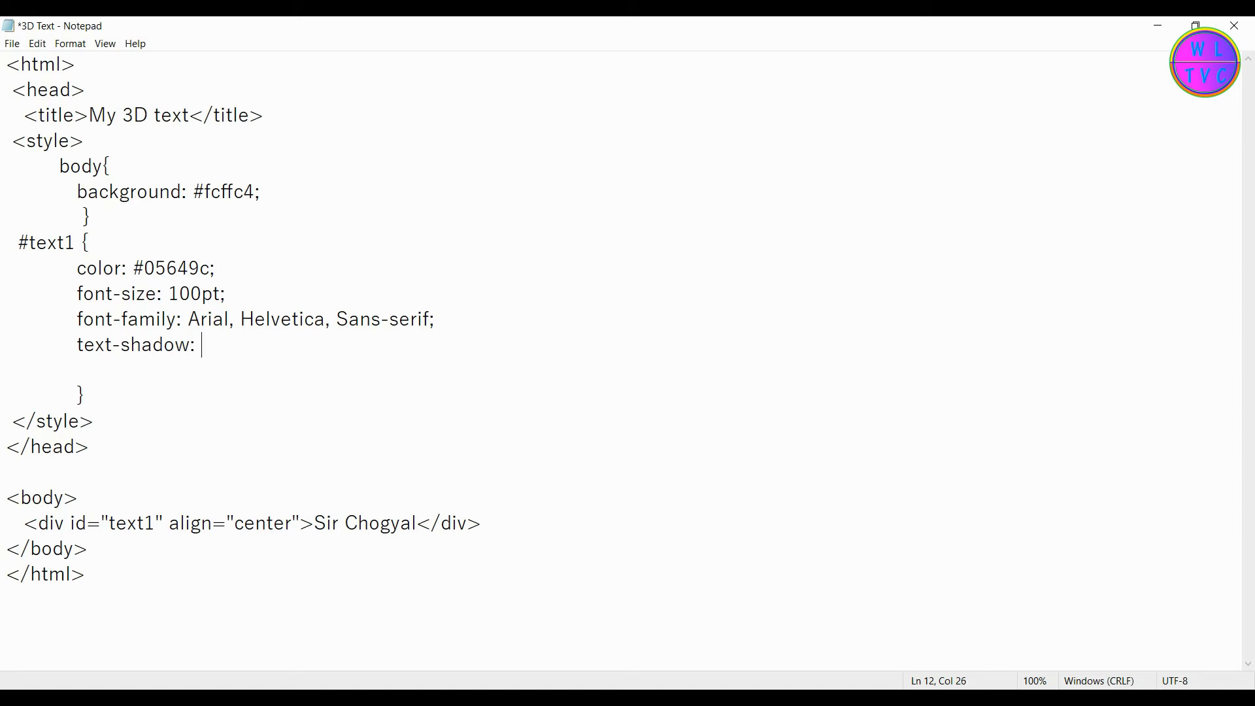
text(-2px 2)
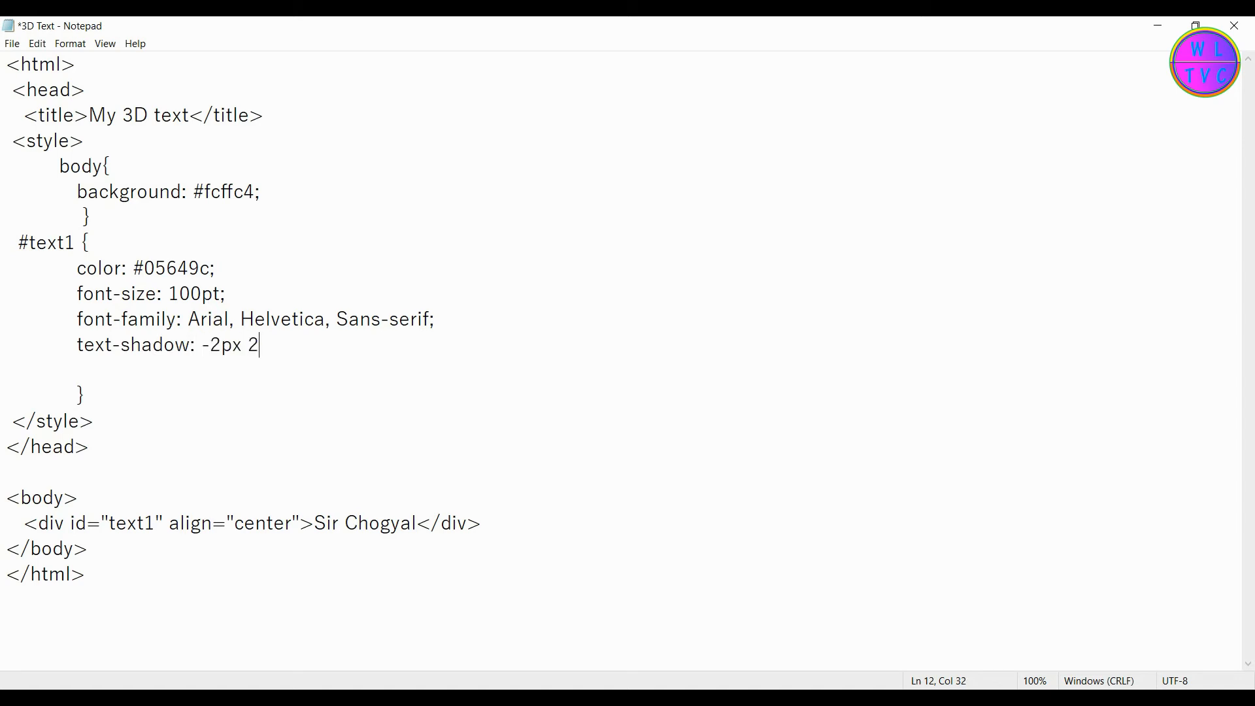
text(px 0 bl)
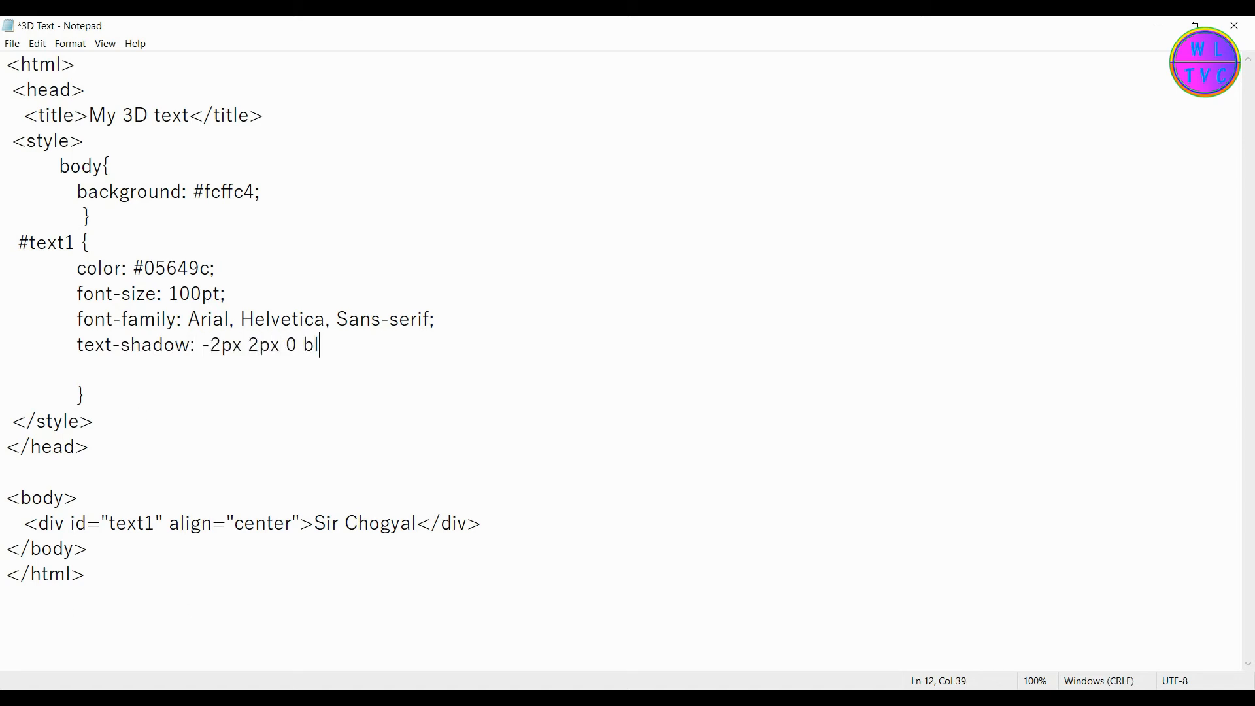
text(ack,)
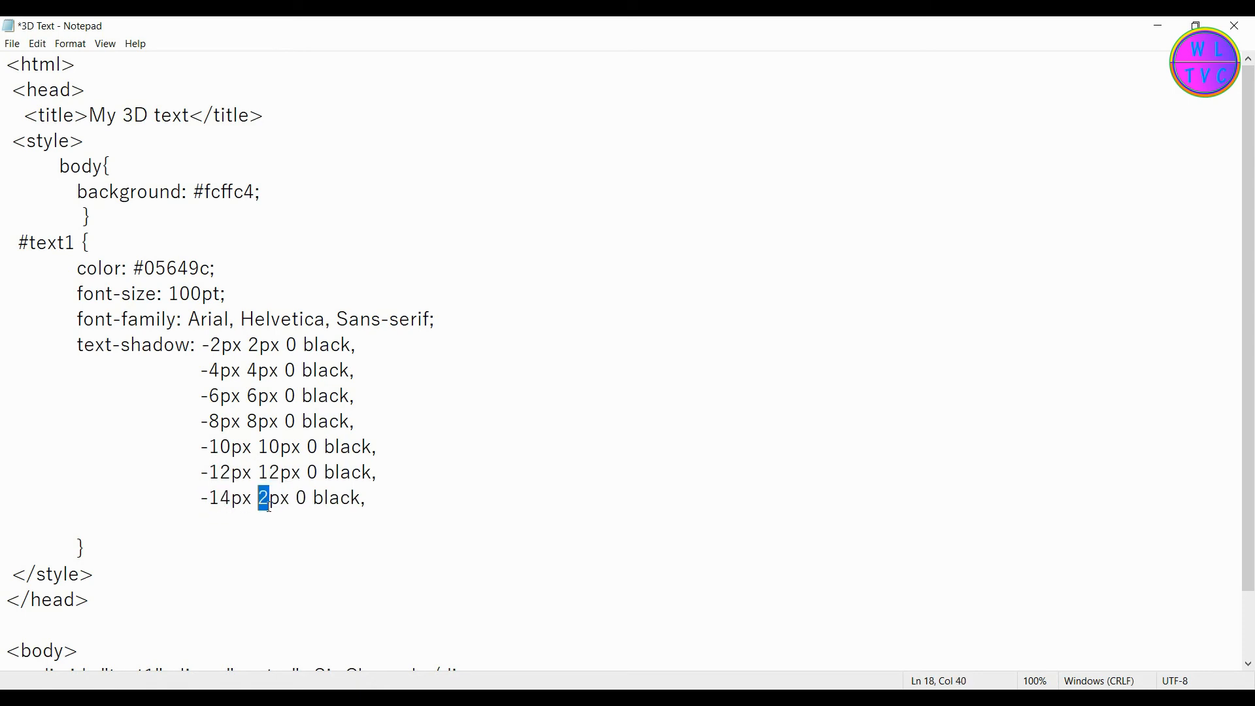
click(12, 43)
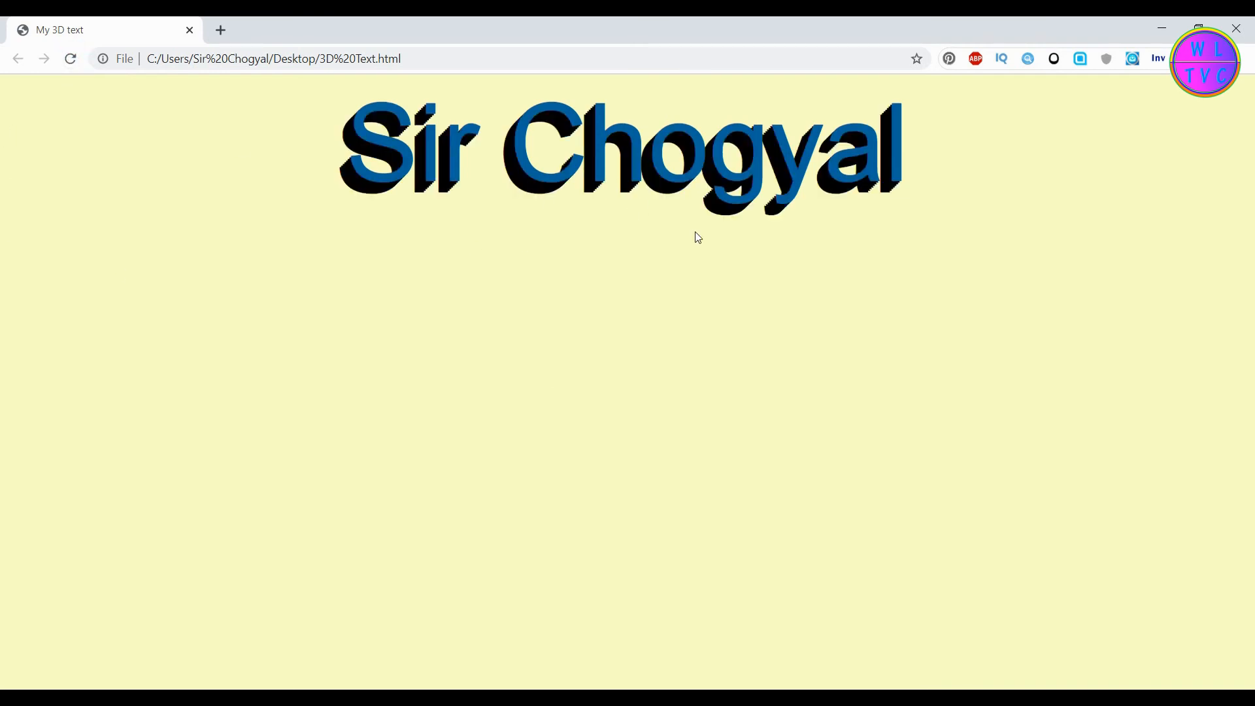
mouse_move(654, 344)
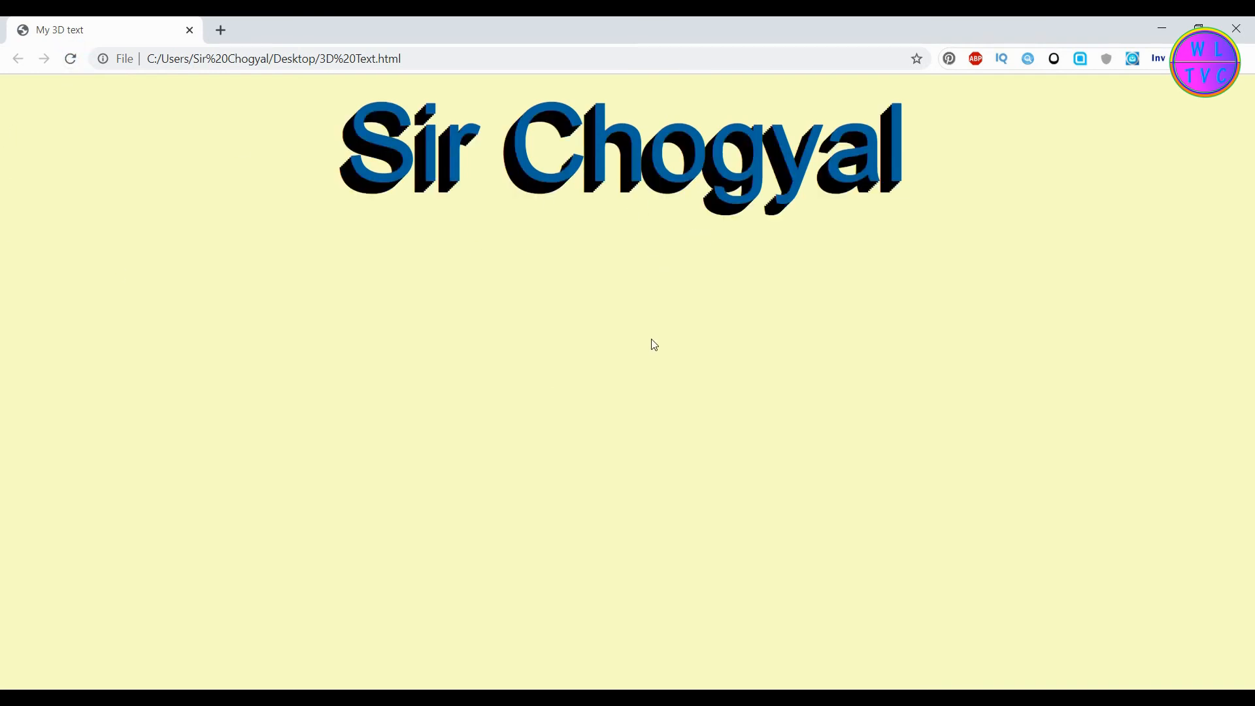